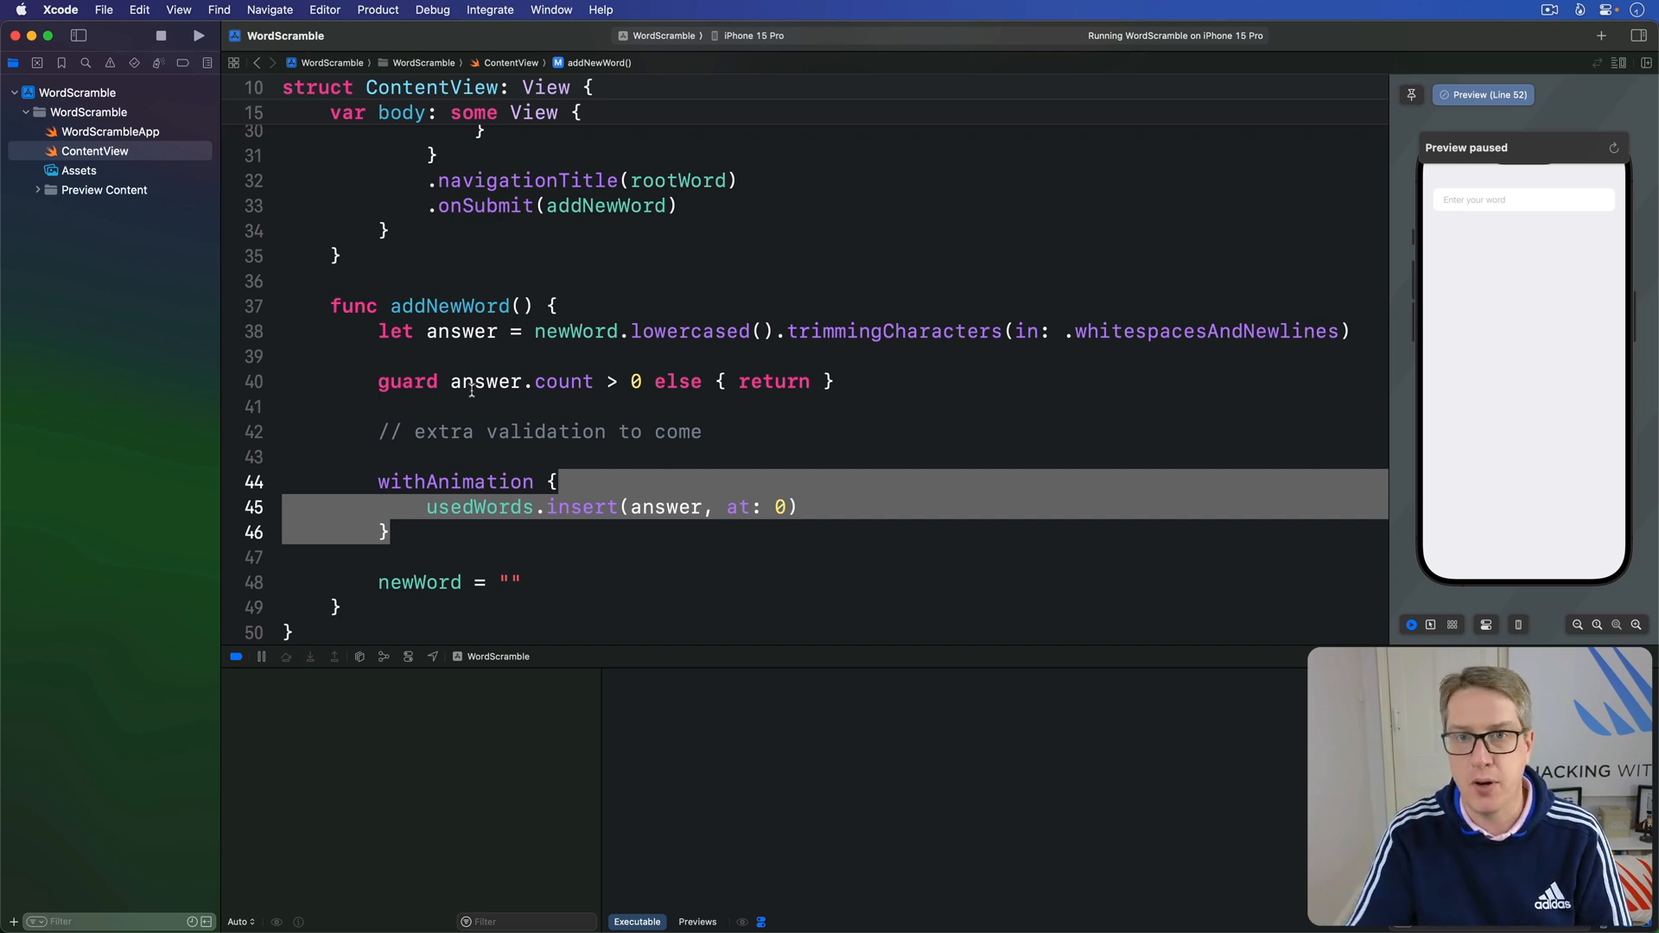
{"action": "mouse_move", "coordinate": [164, 228]}
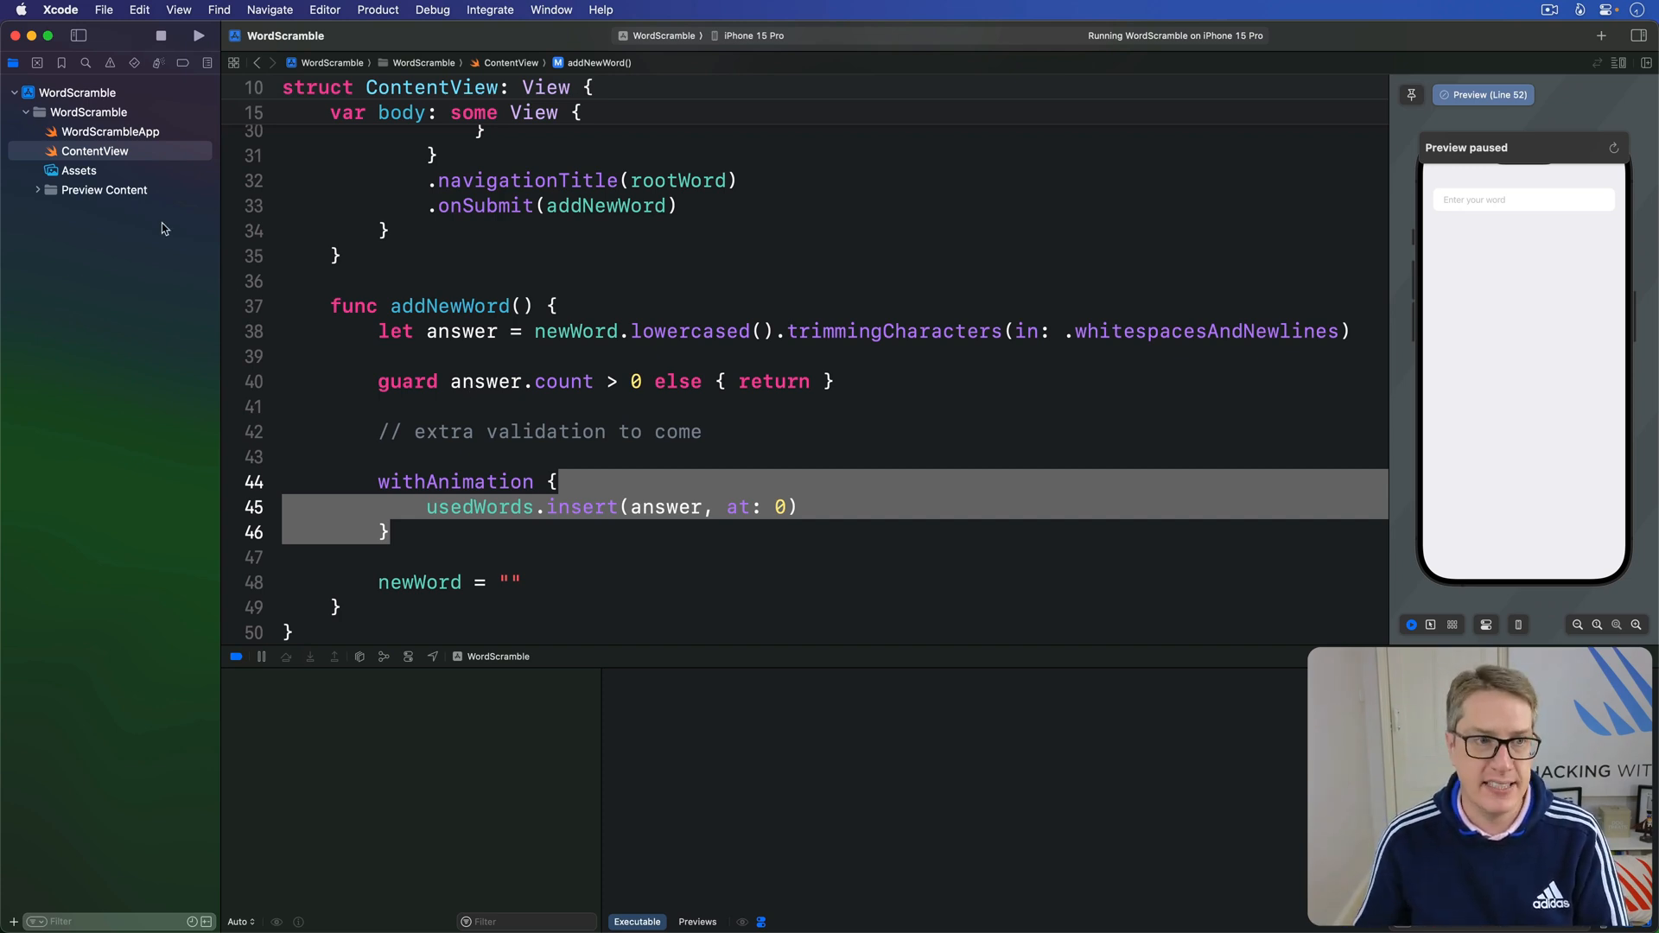
Step: Open the WordScramble project's asset catalog in Xcode
{"action": "left_click", "coordinate": [78, 170]}
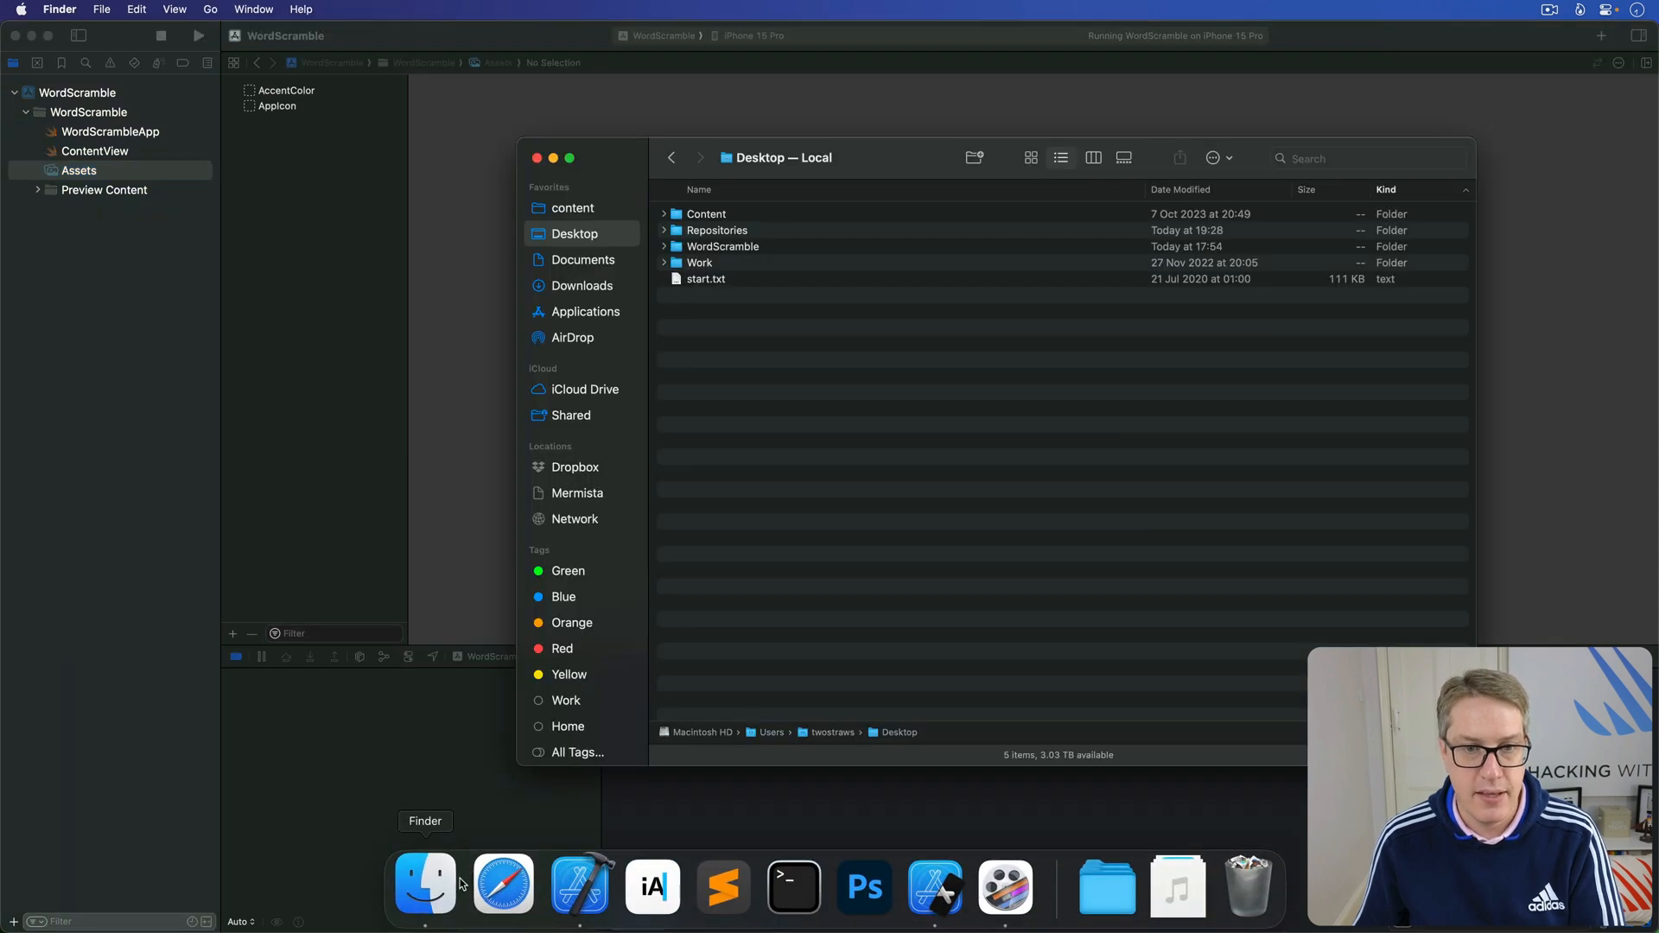
Step: Drag start.txt from the Desktop into Xcode's Project navigator
{"action": "left_click", "coordinate": [705, 278]}
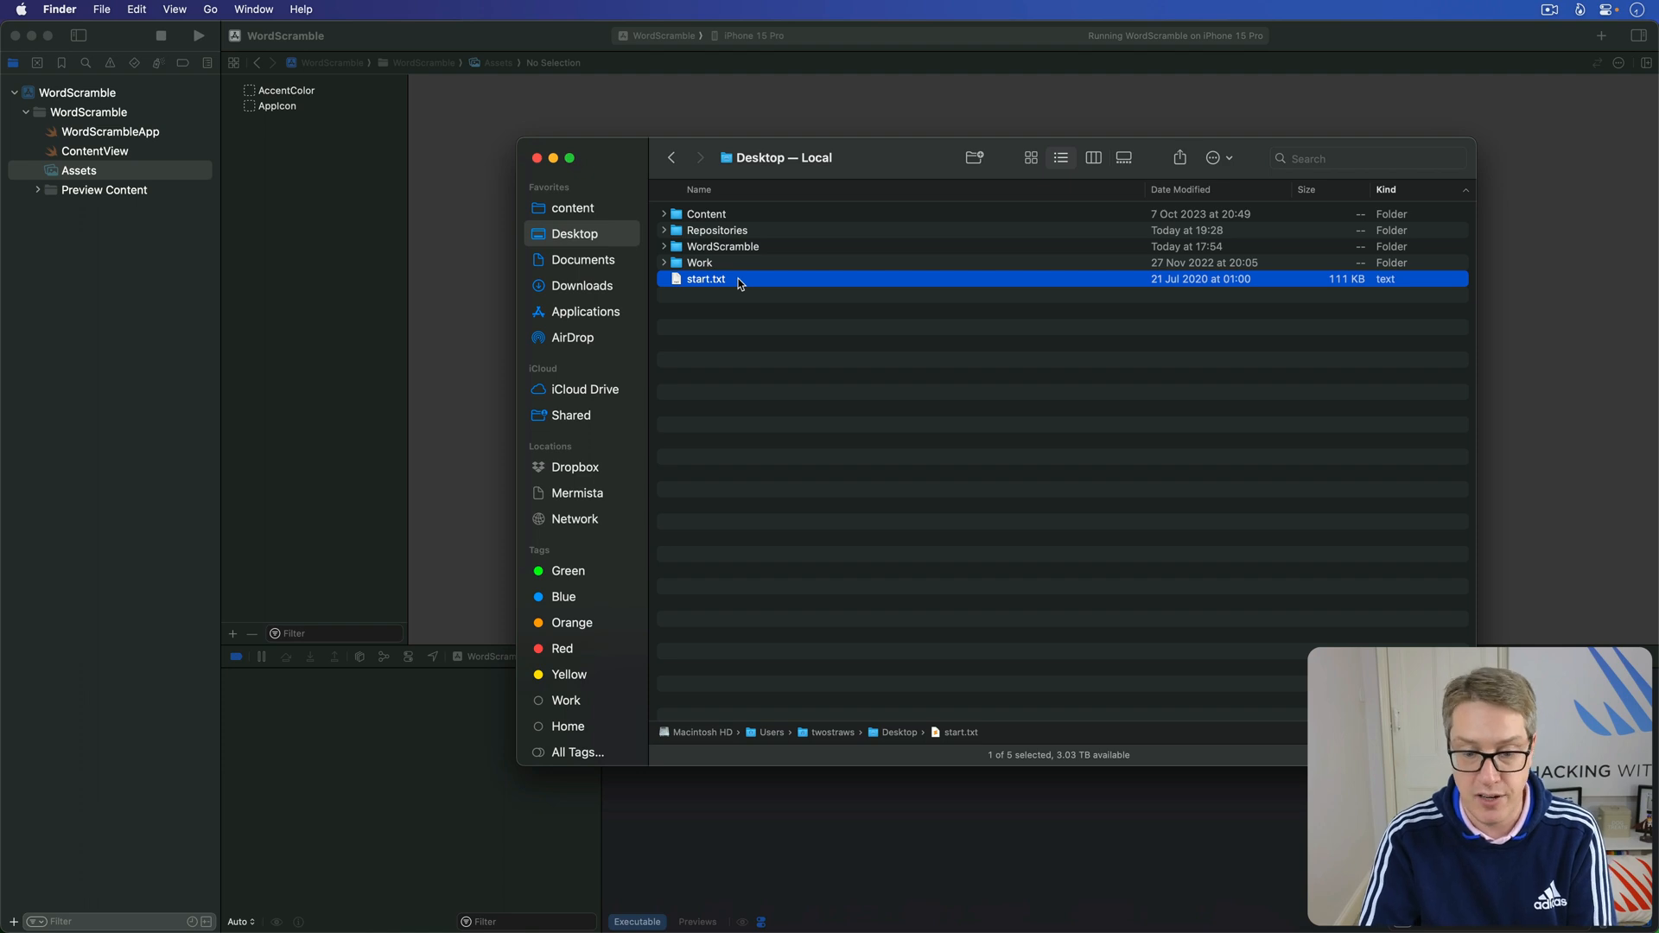
{"action": "mouse_move", "coordinate": [743, 283]}
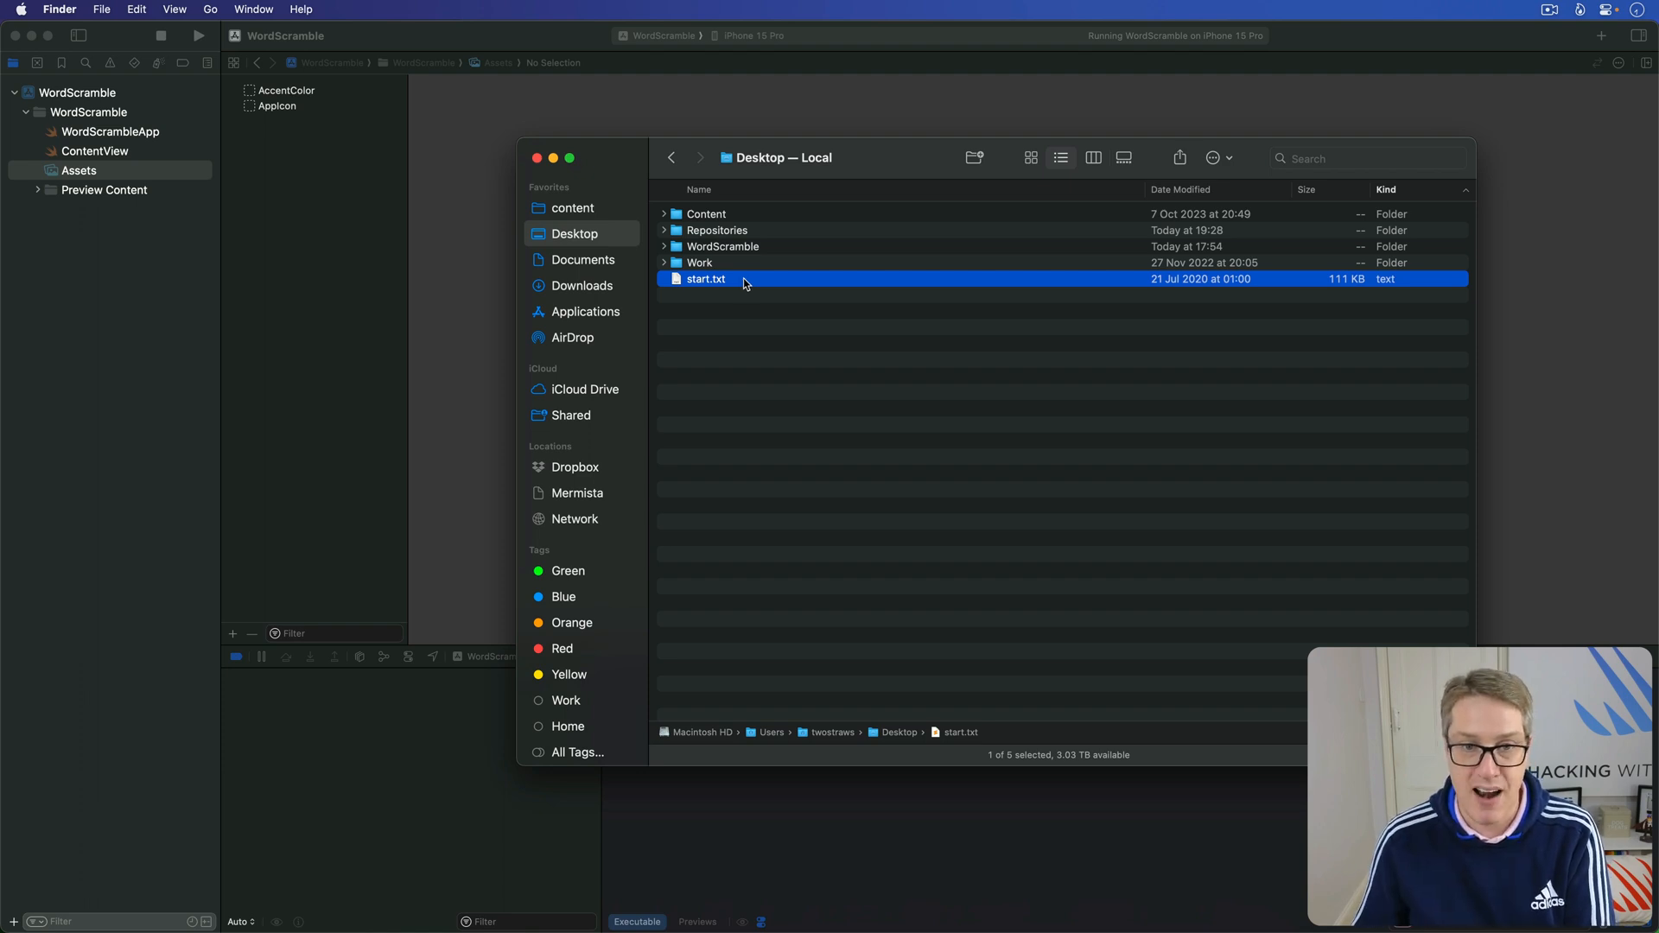
{"action": "left_click_drag", "start_coordinate": [706, 279], "coordinate": [137, 156]}
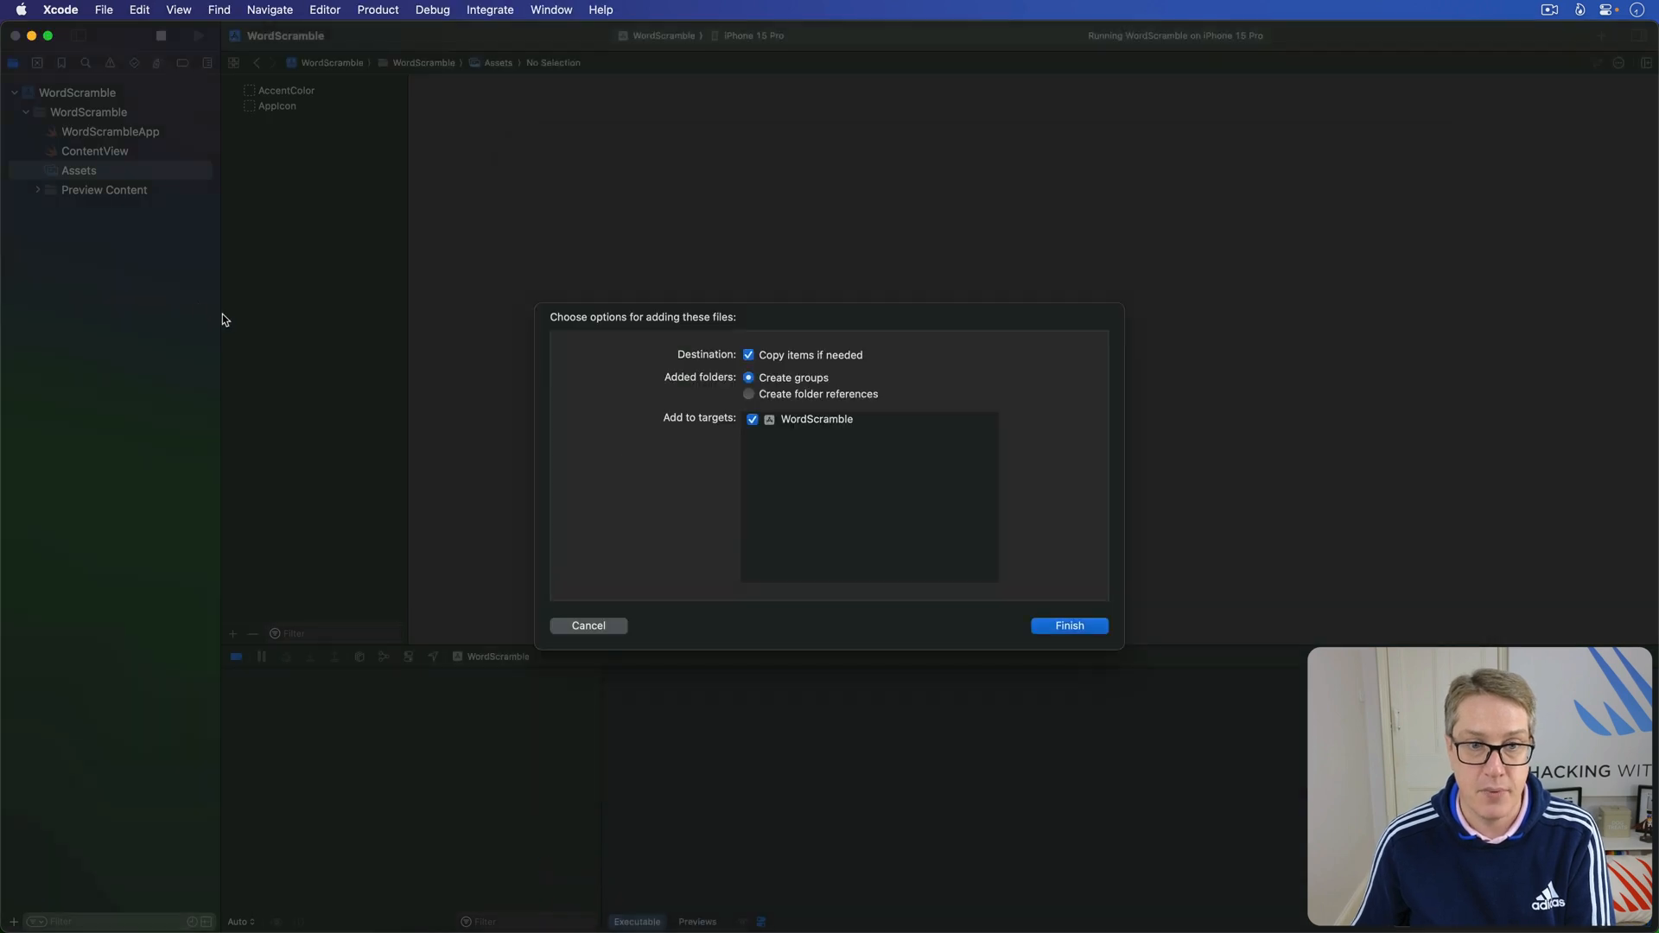
{"action": "mouse_move", "coordinate": [763, 358]}
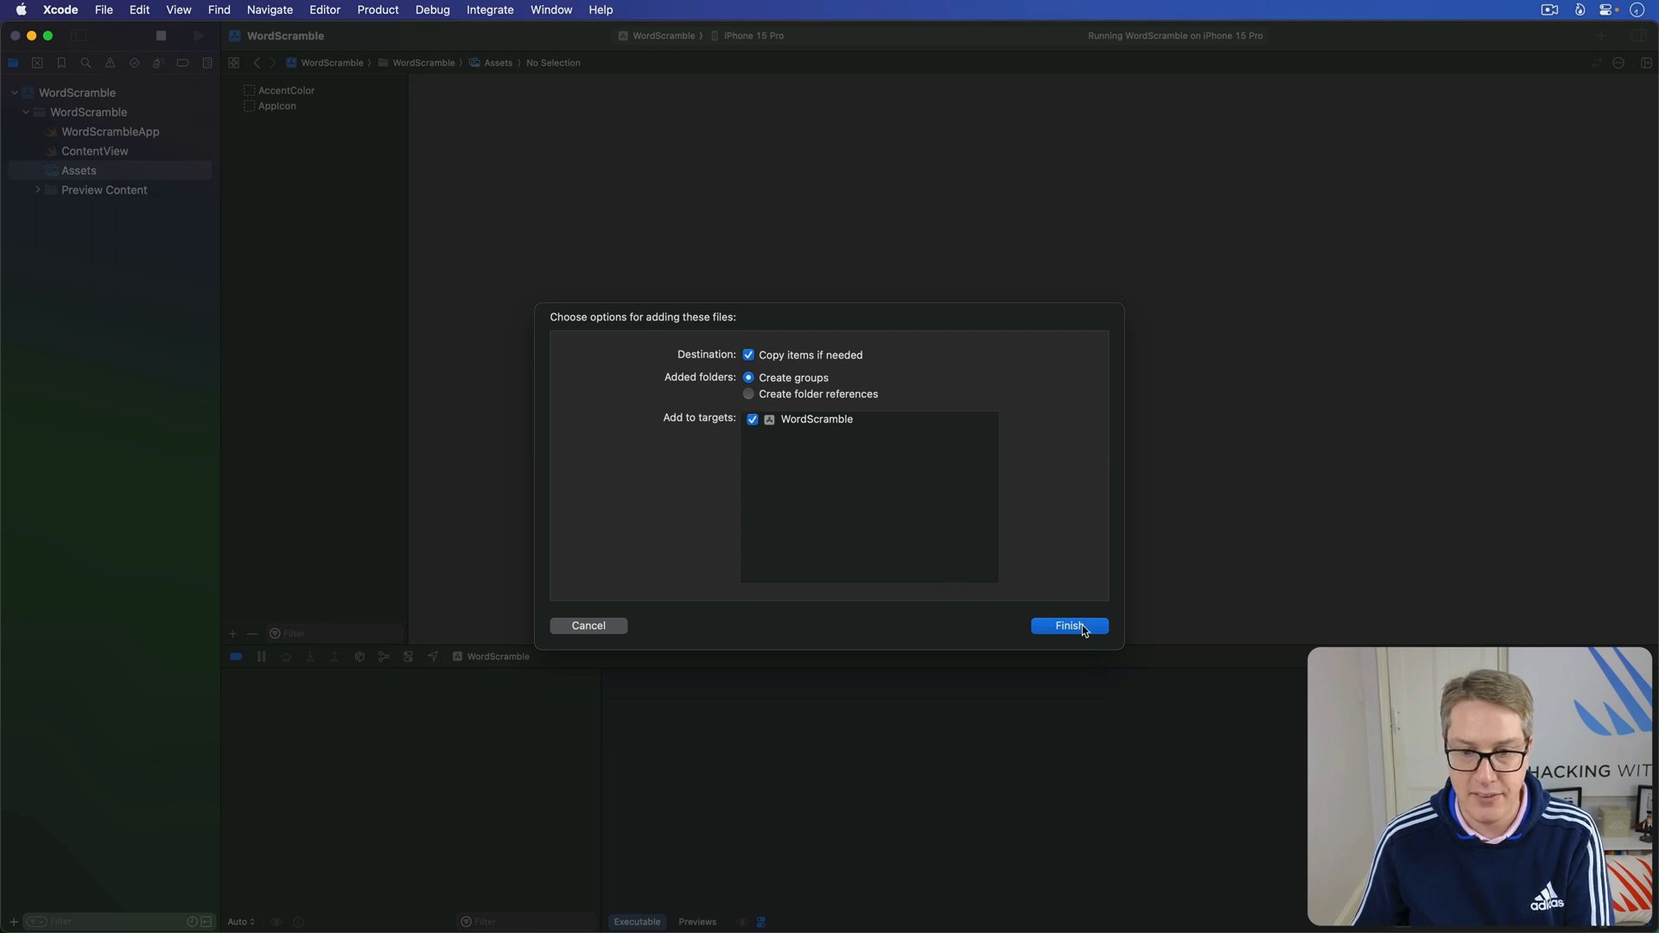
Step: Finish adding start.txt with 'Copy items if needed' and the WordScramble target checked
{"action": "left_click", "coordinate": [1069, 625]}
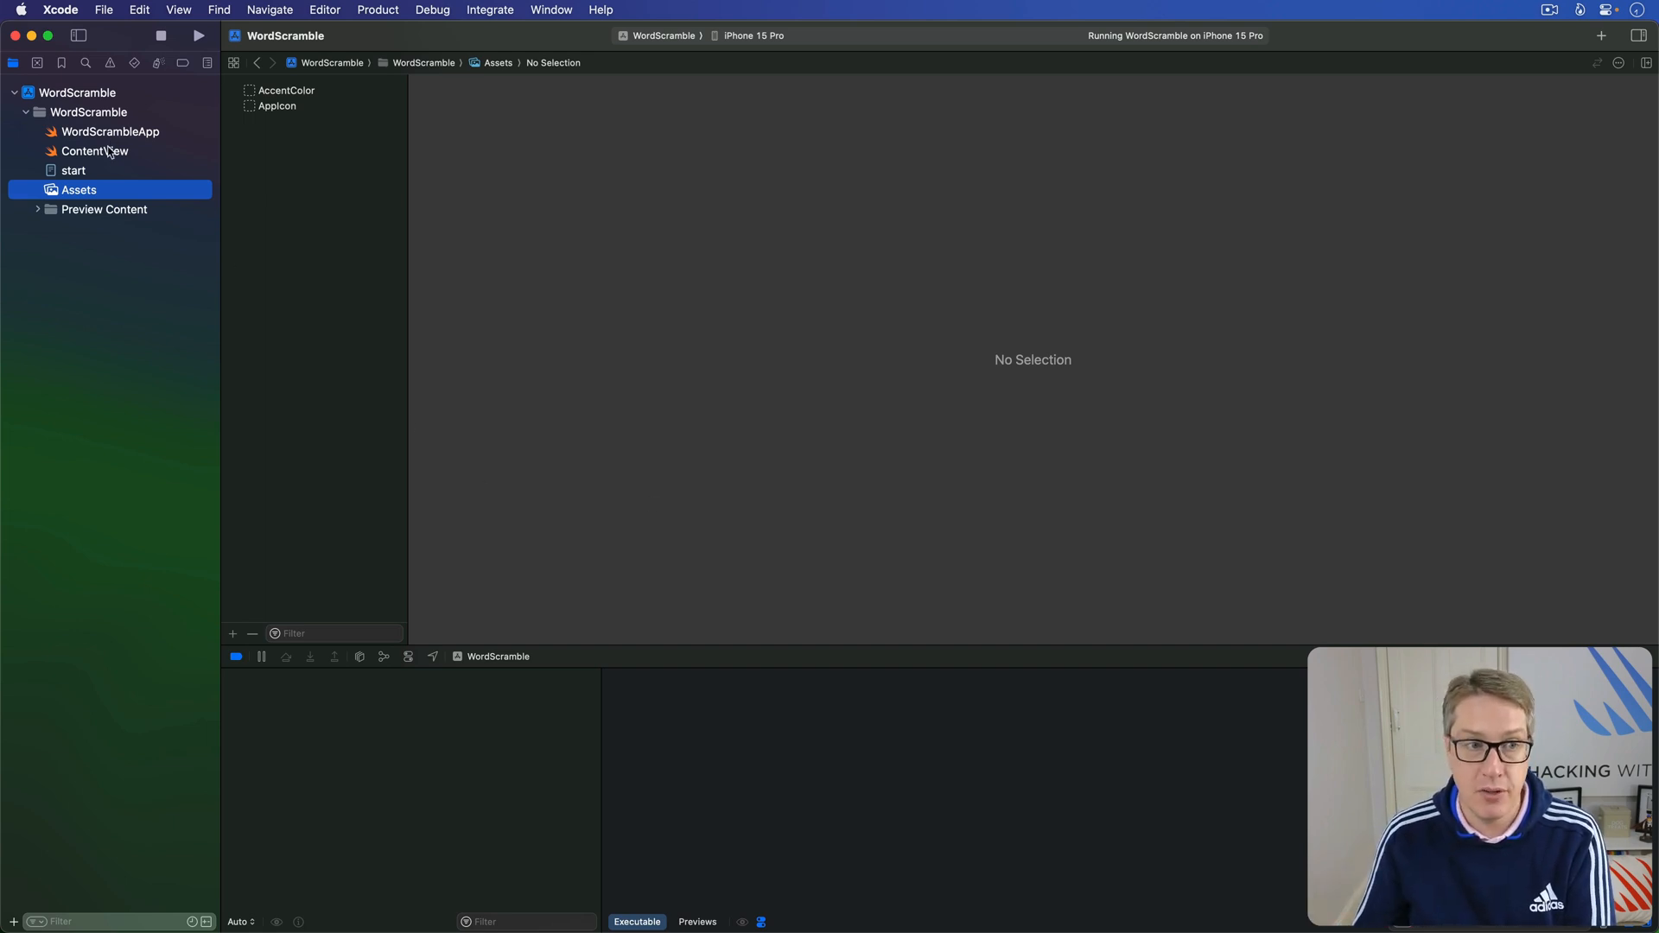
Step: Open ContentView, select rootWord, and scroll through addNewWord to the #Preview block
{"action": "left_click", "coordinate": [94, 150]}
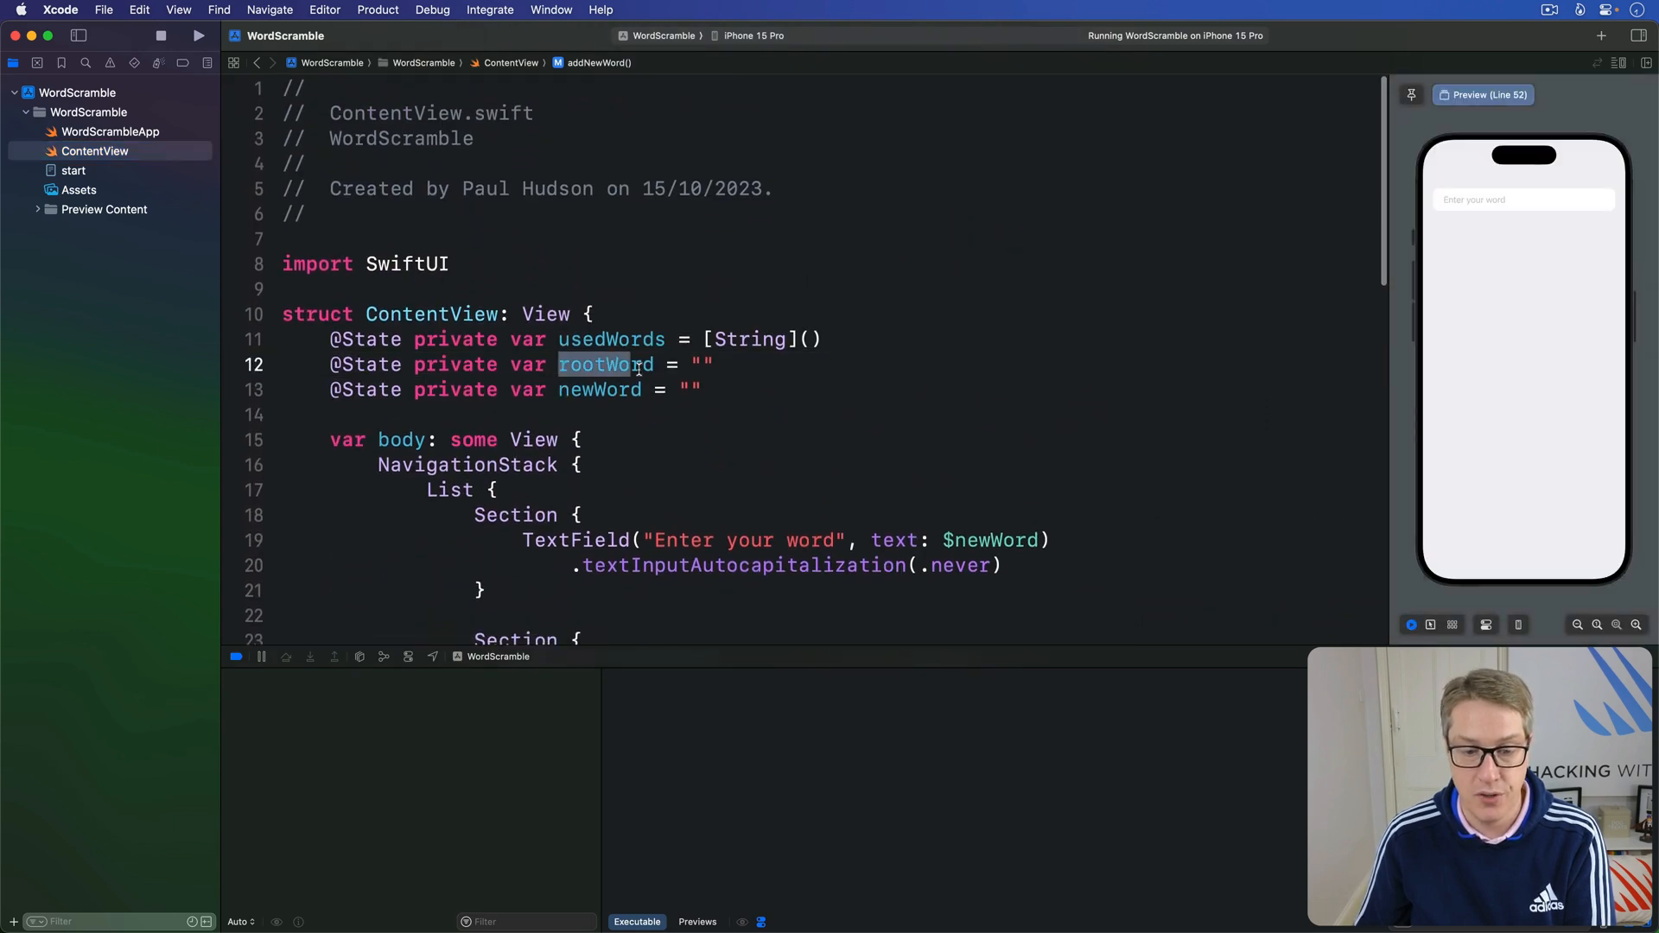
{"action": "double_click", "coordinate": [607, 364]}
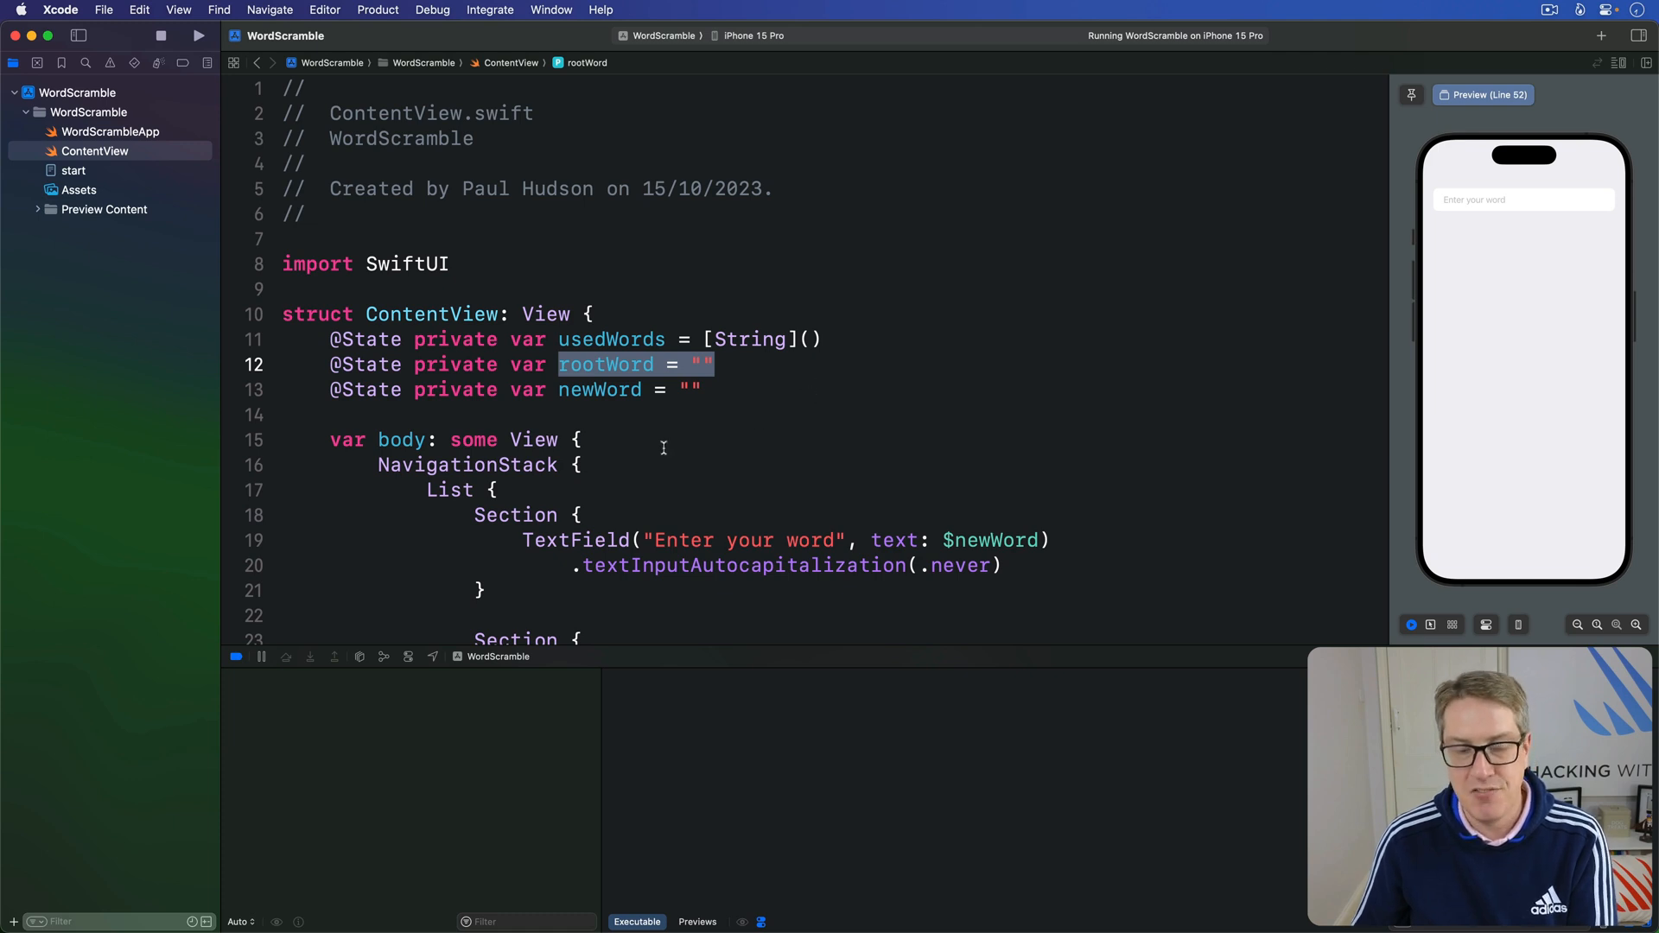
{"action": "scroll", "scroll_direction": "down", "scroll_amount": 3}
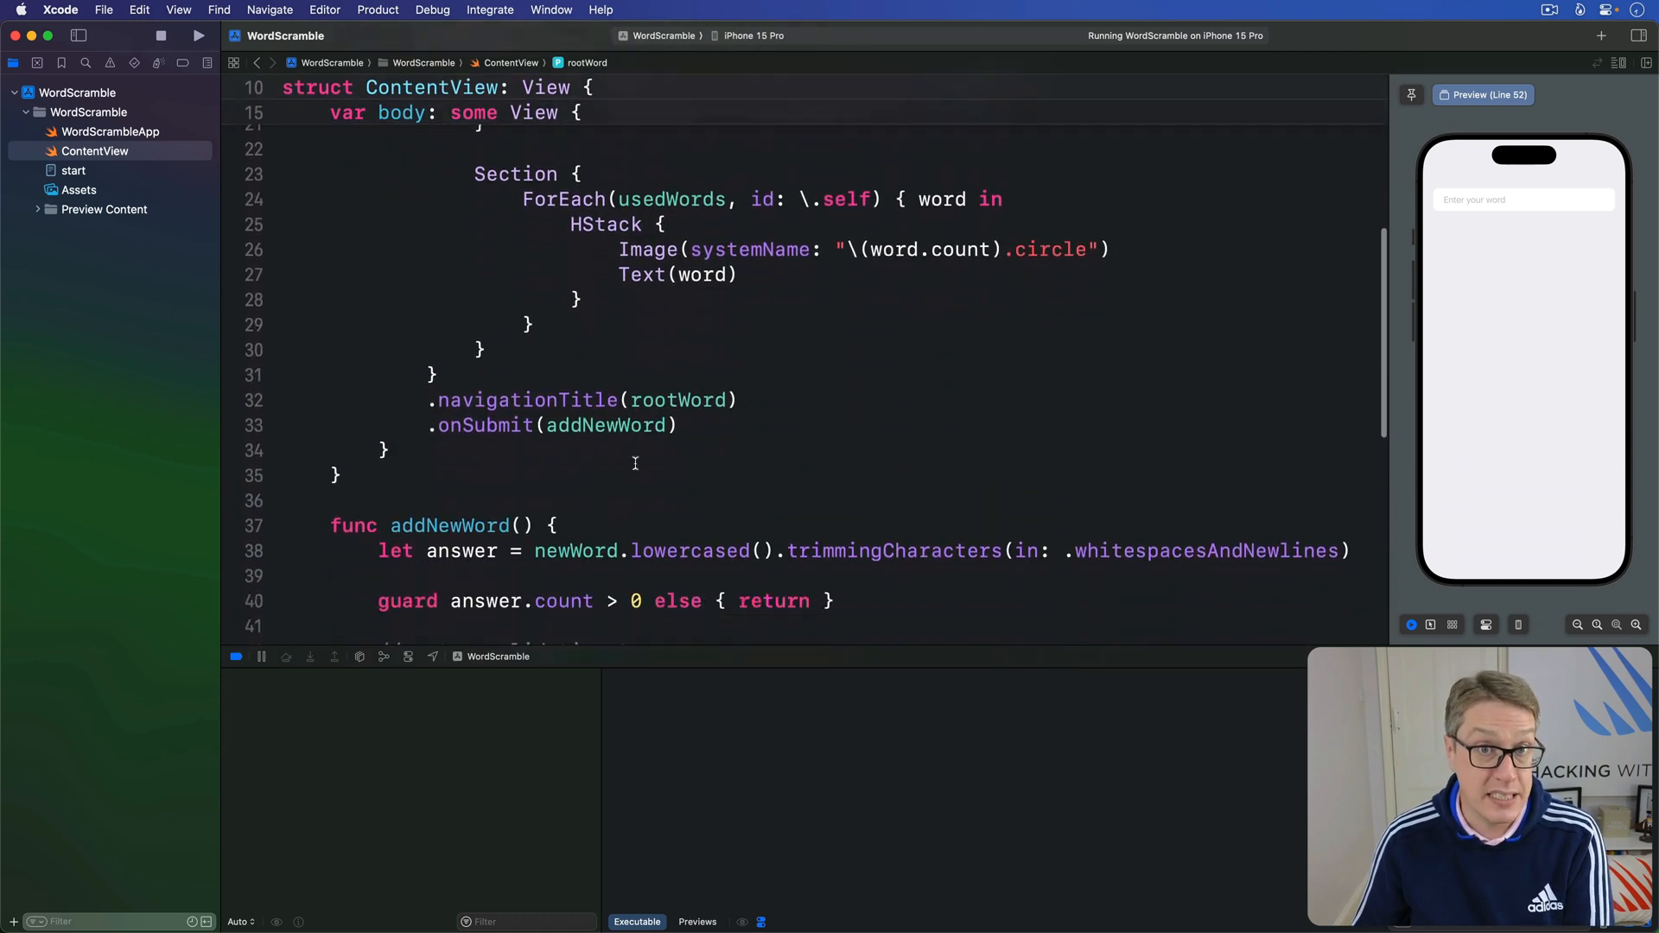
{"action": "scroll", "scroll_direction": "down", "scroll_amount": 3}
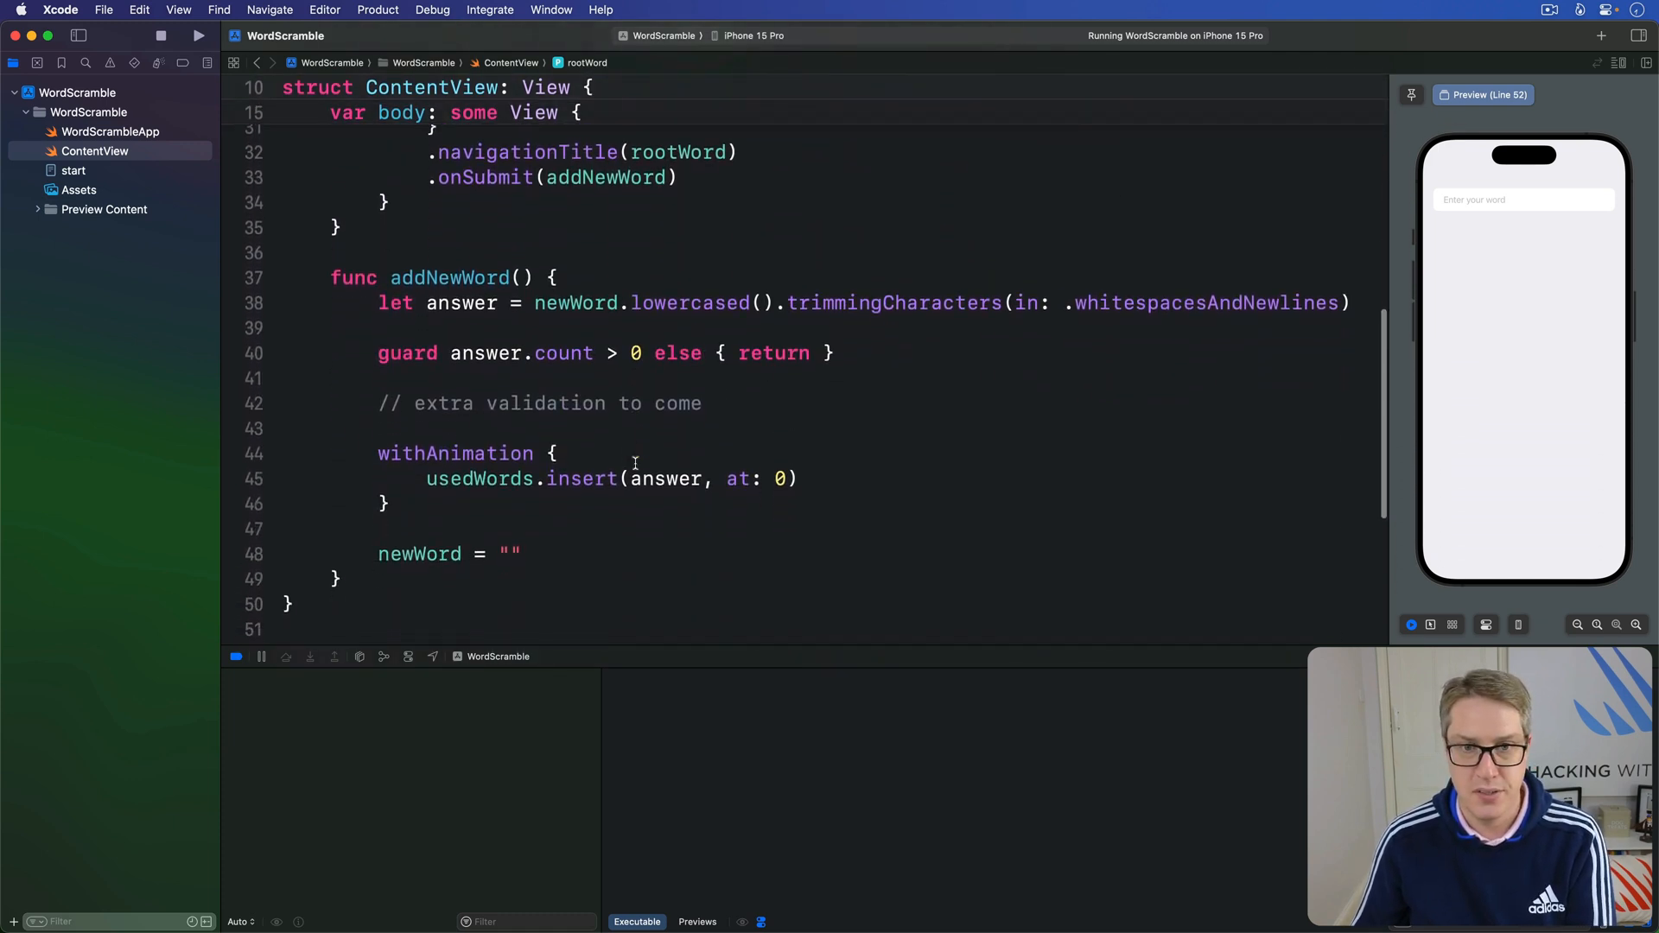
{"action": "scroll", "scroll_direction": "down", "scroll_amount": 3}
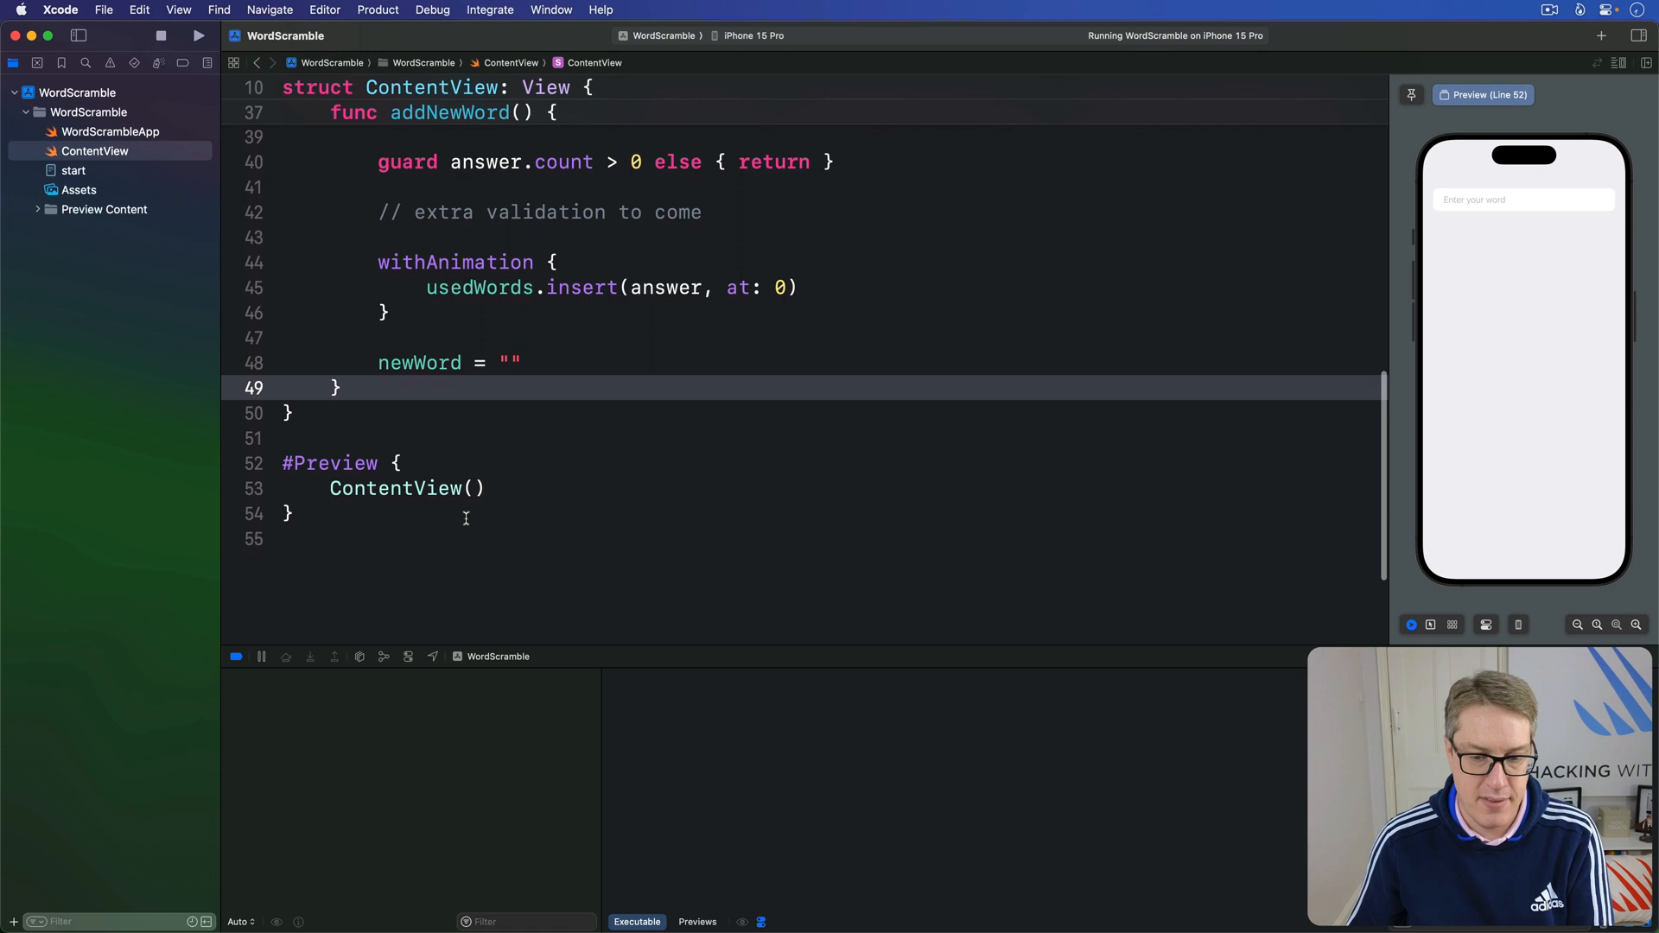
Step: Write startGame() with startWordsURL from Bundle.main.url(forResource: "start", withExtension: "txt")
{"action": "type", "text": "func s"}
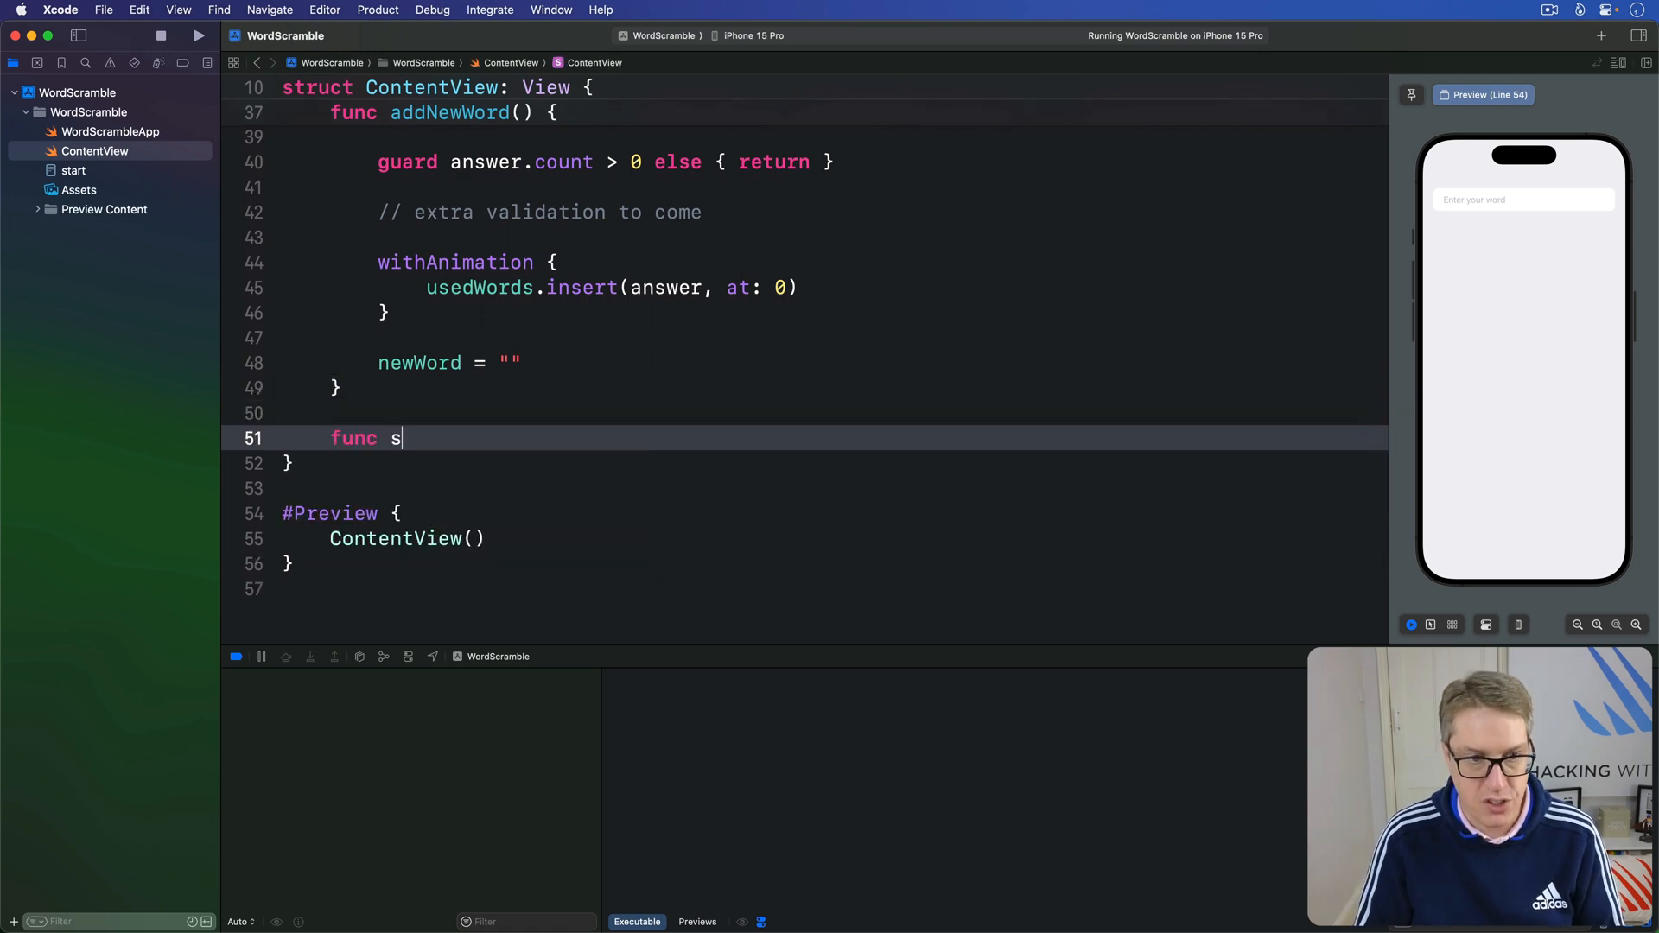
{"action": "type", "text": "tartGame() {"}
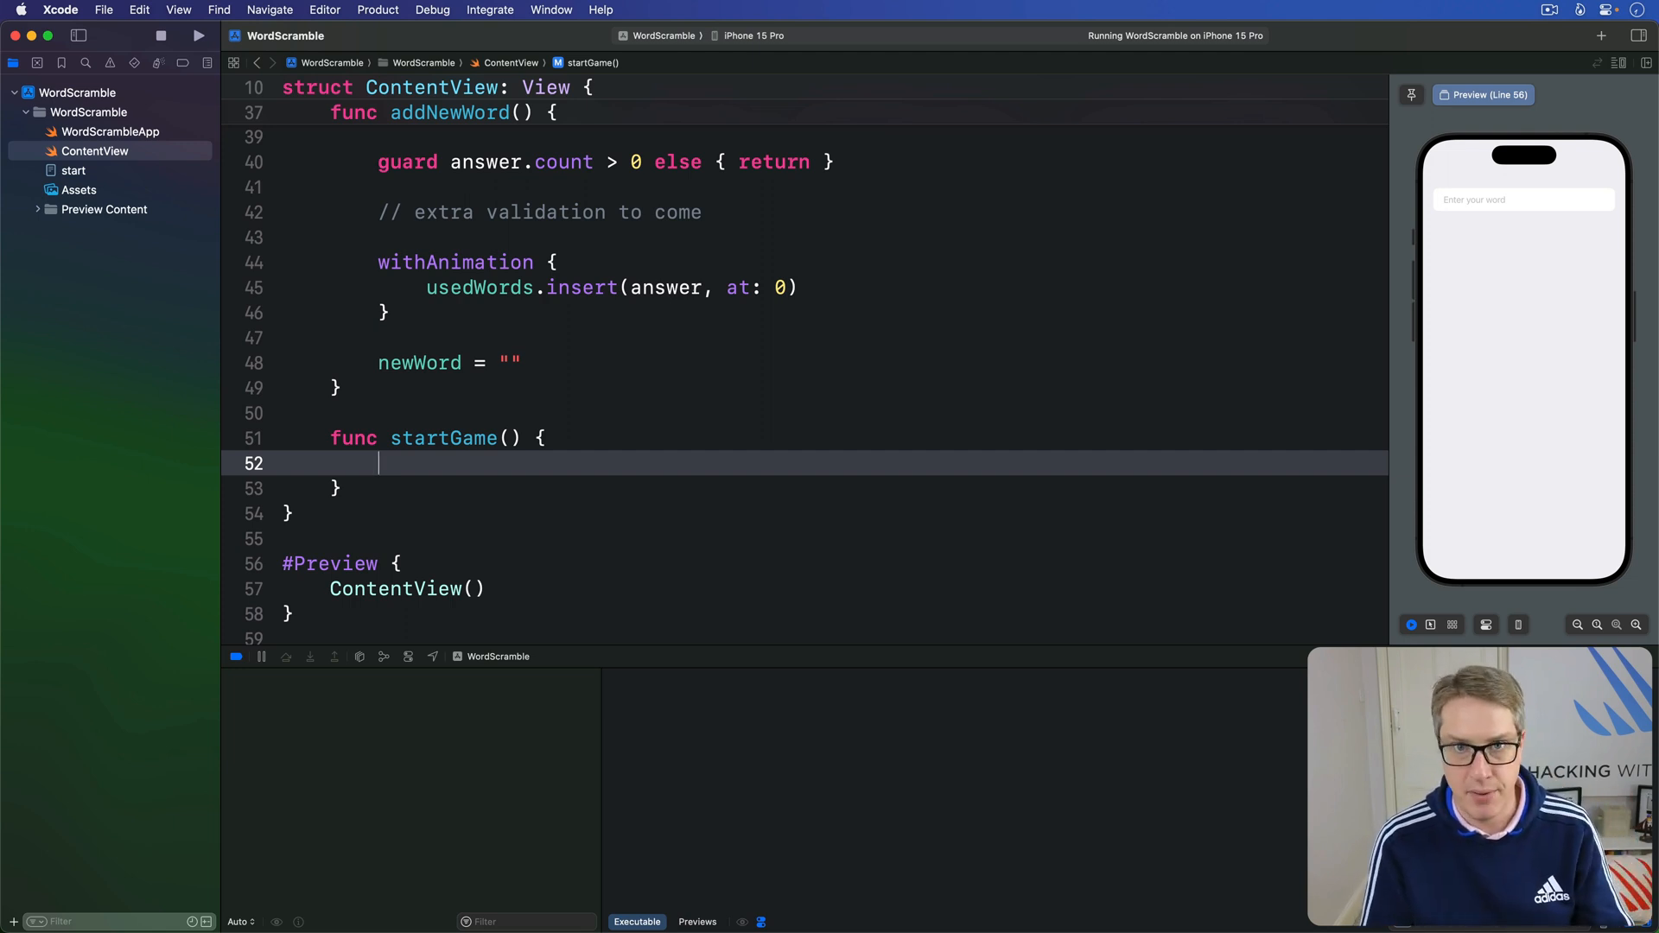
{"action": "type", "text": "if"}
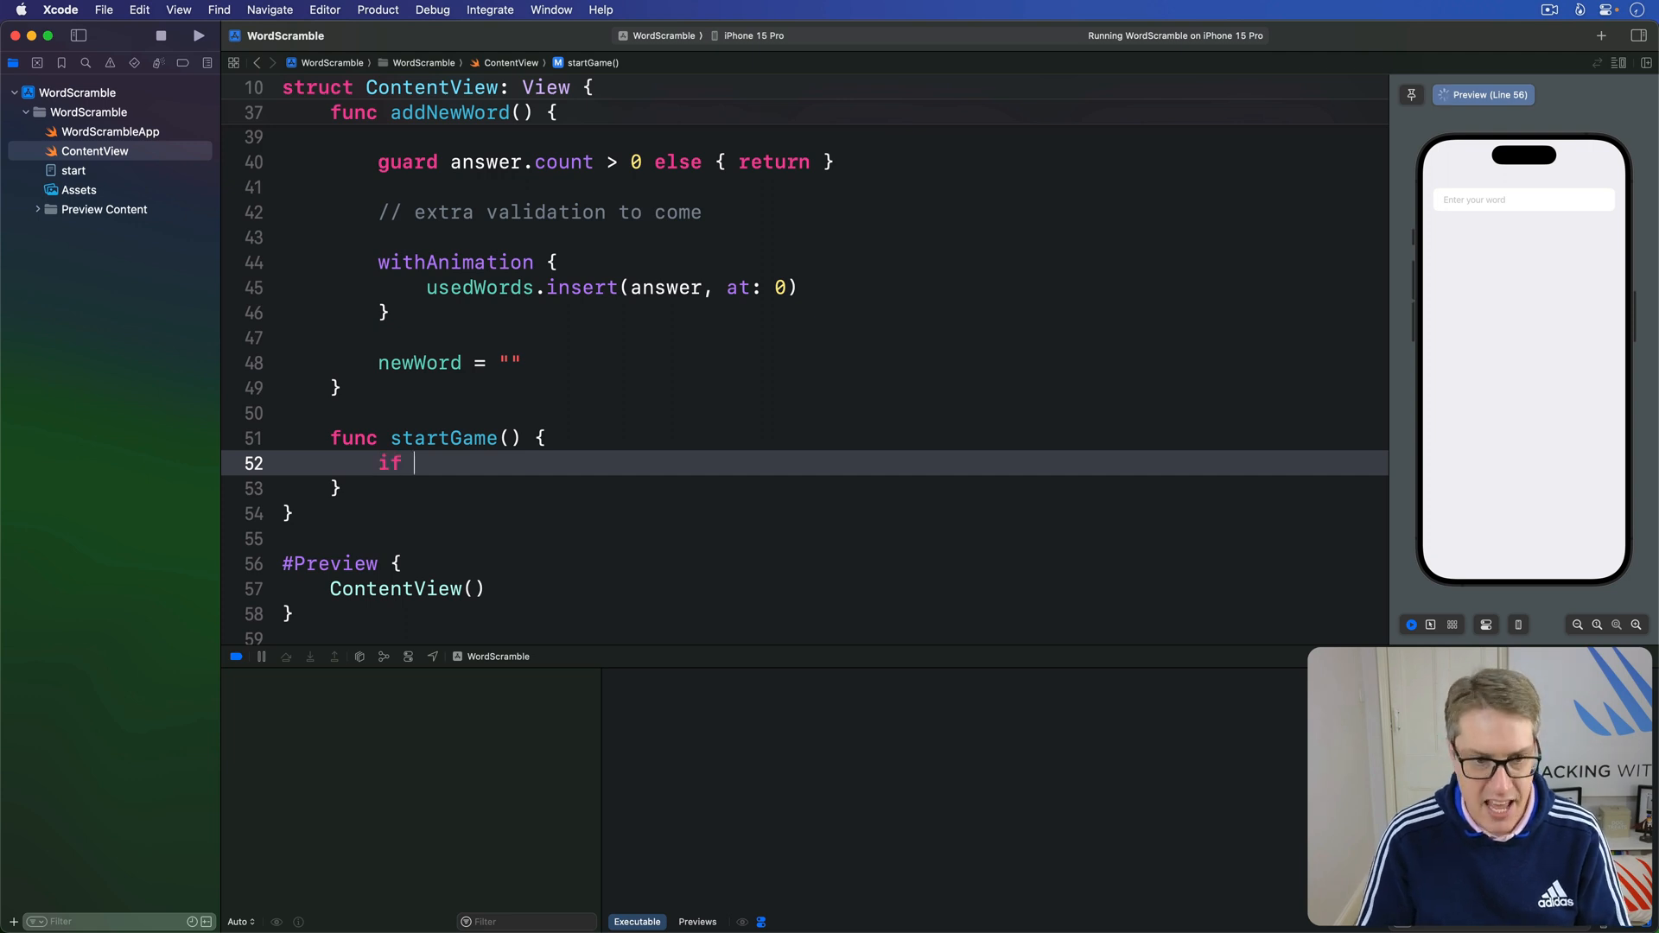
{"action": "type", "text": "let startWor"}
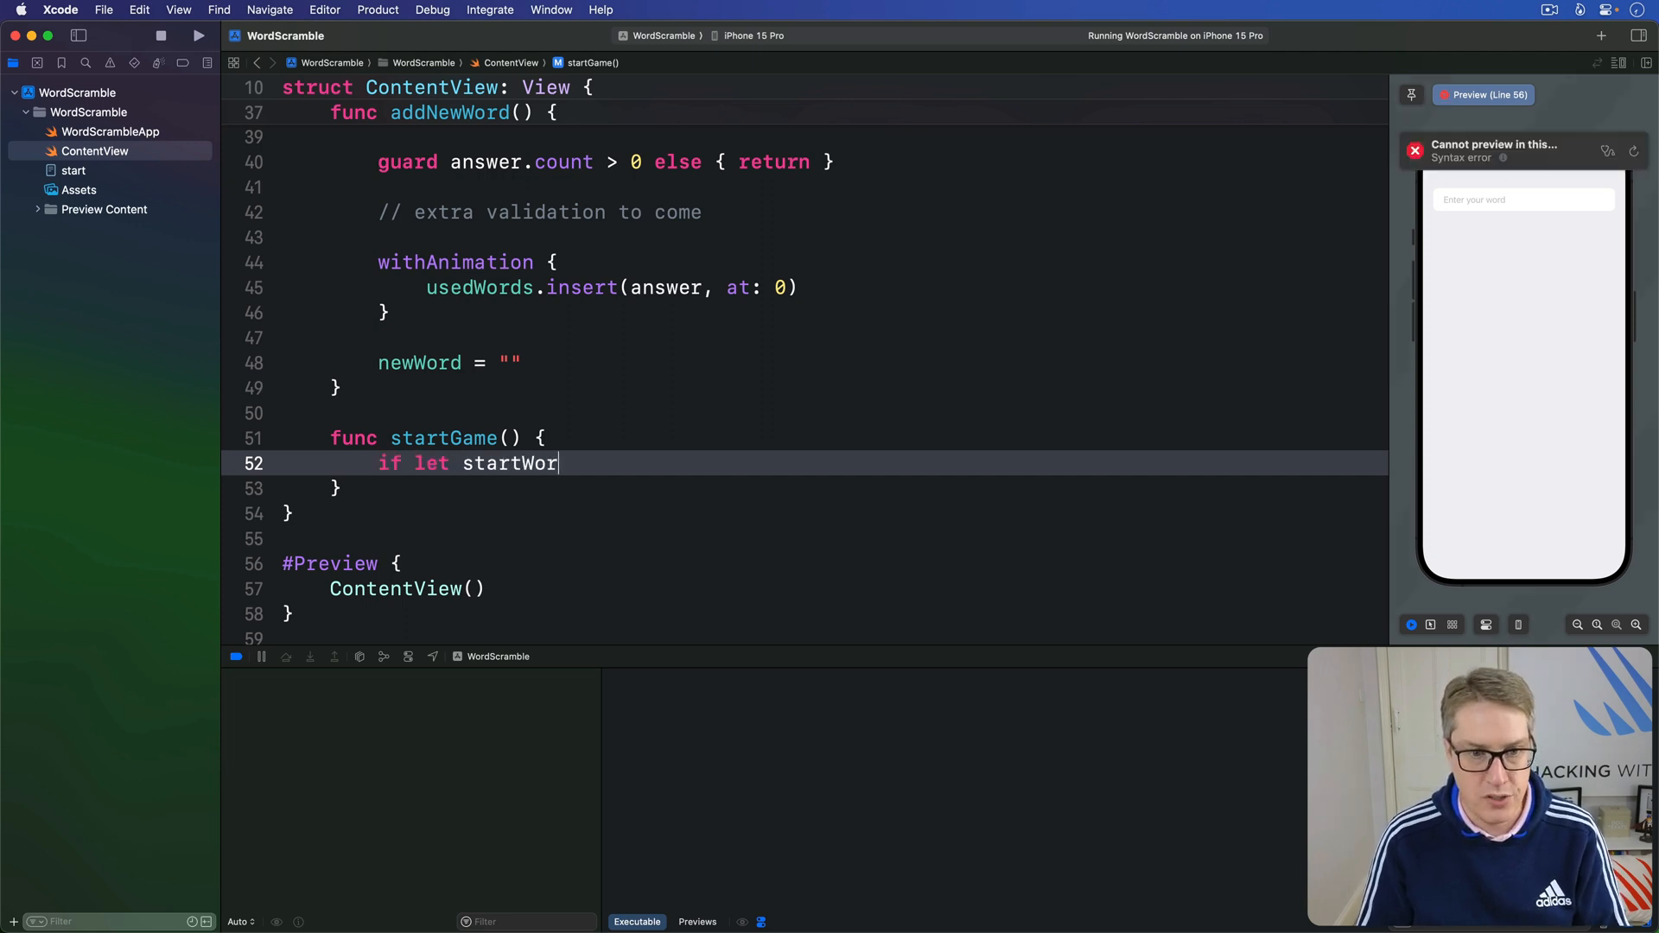
{"action": "type", "text": "dsURL ="}
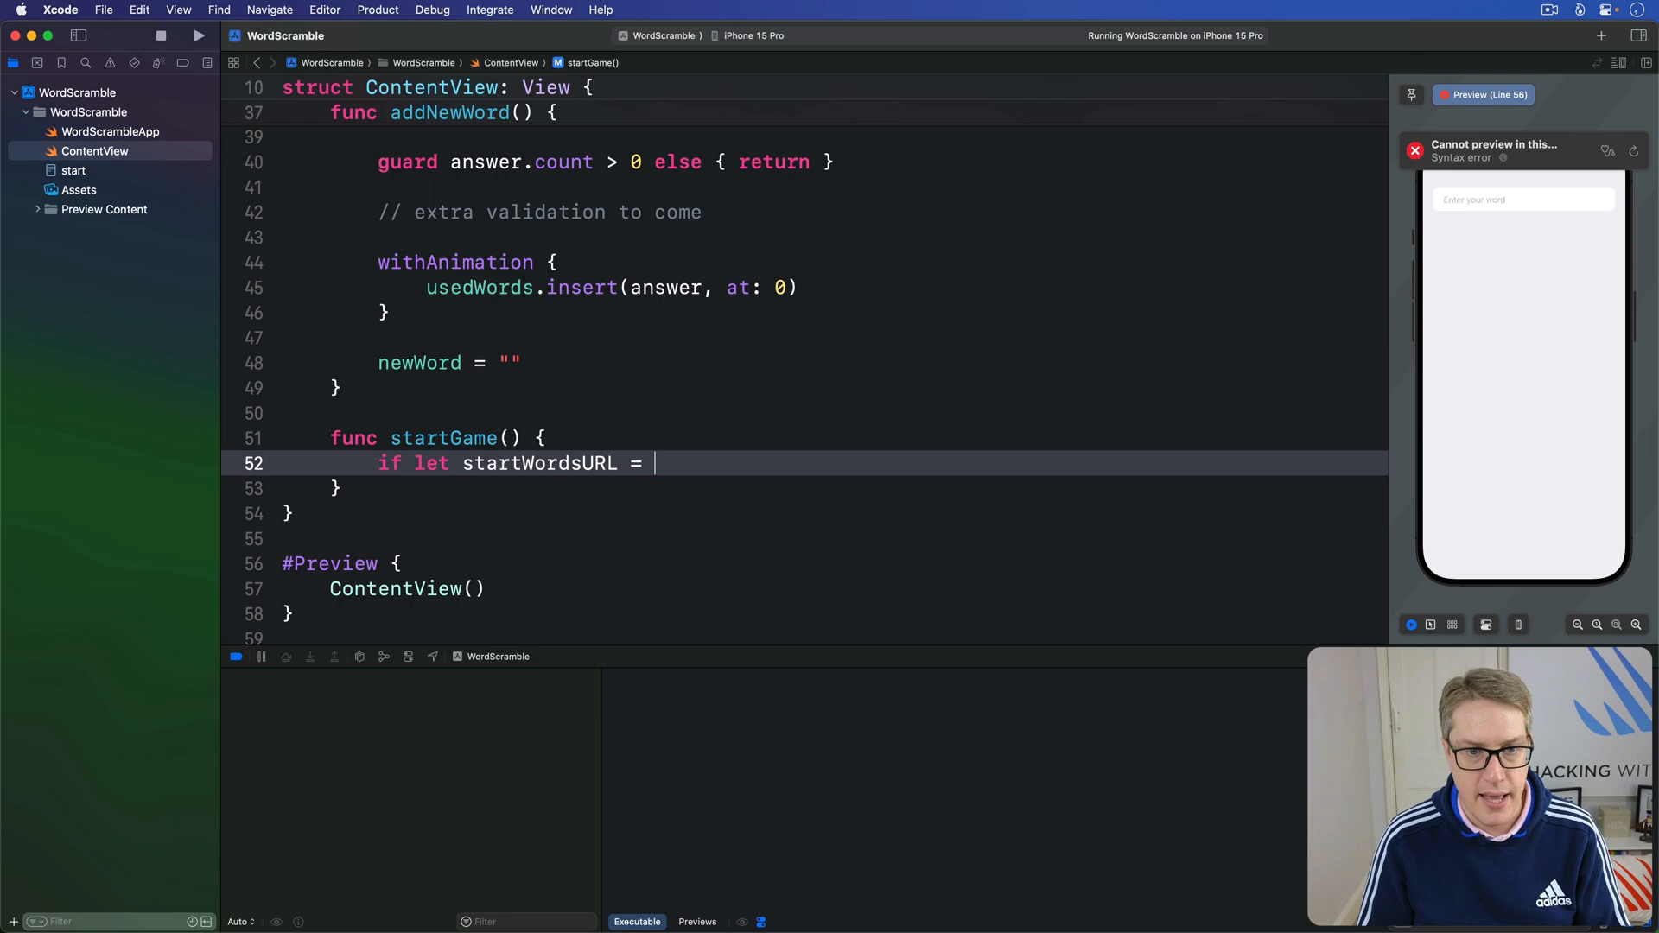
{"action": "type", "text": "Bundle.main."}
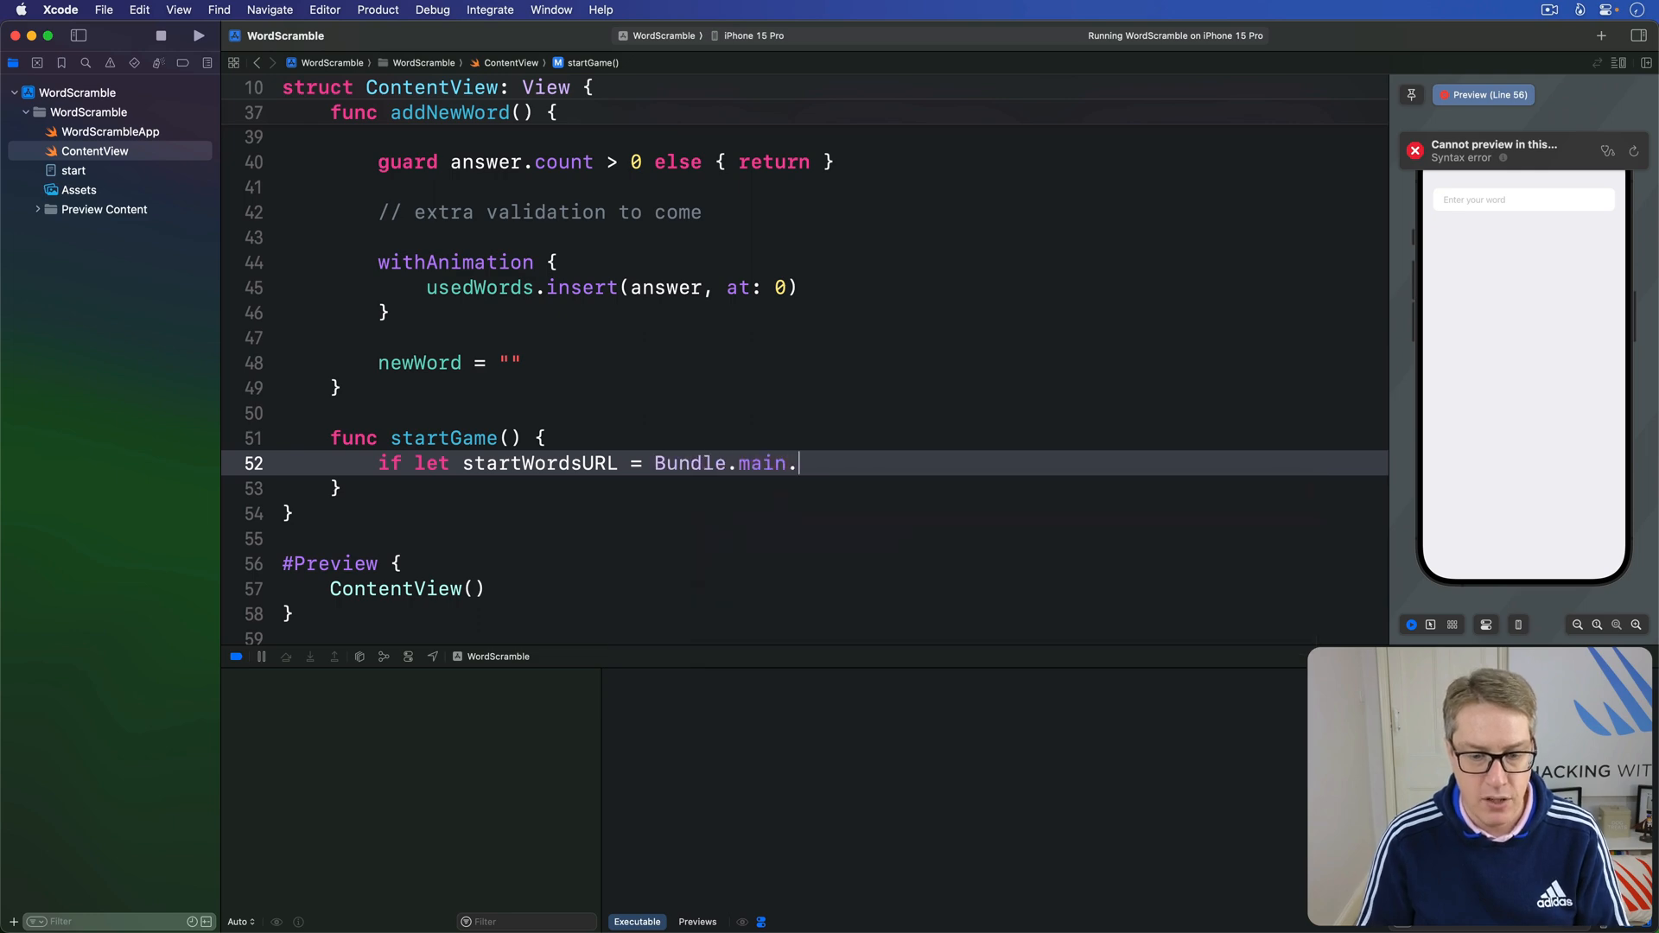
{"action": "type", "text": "url"}
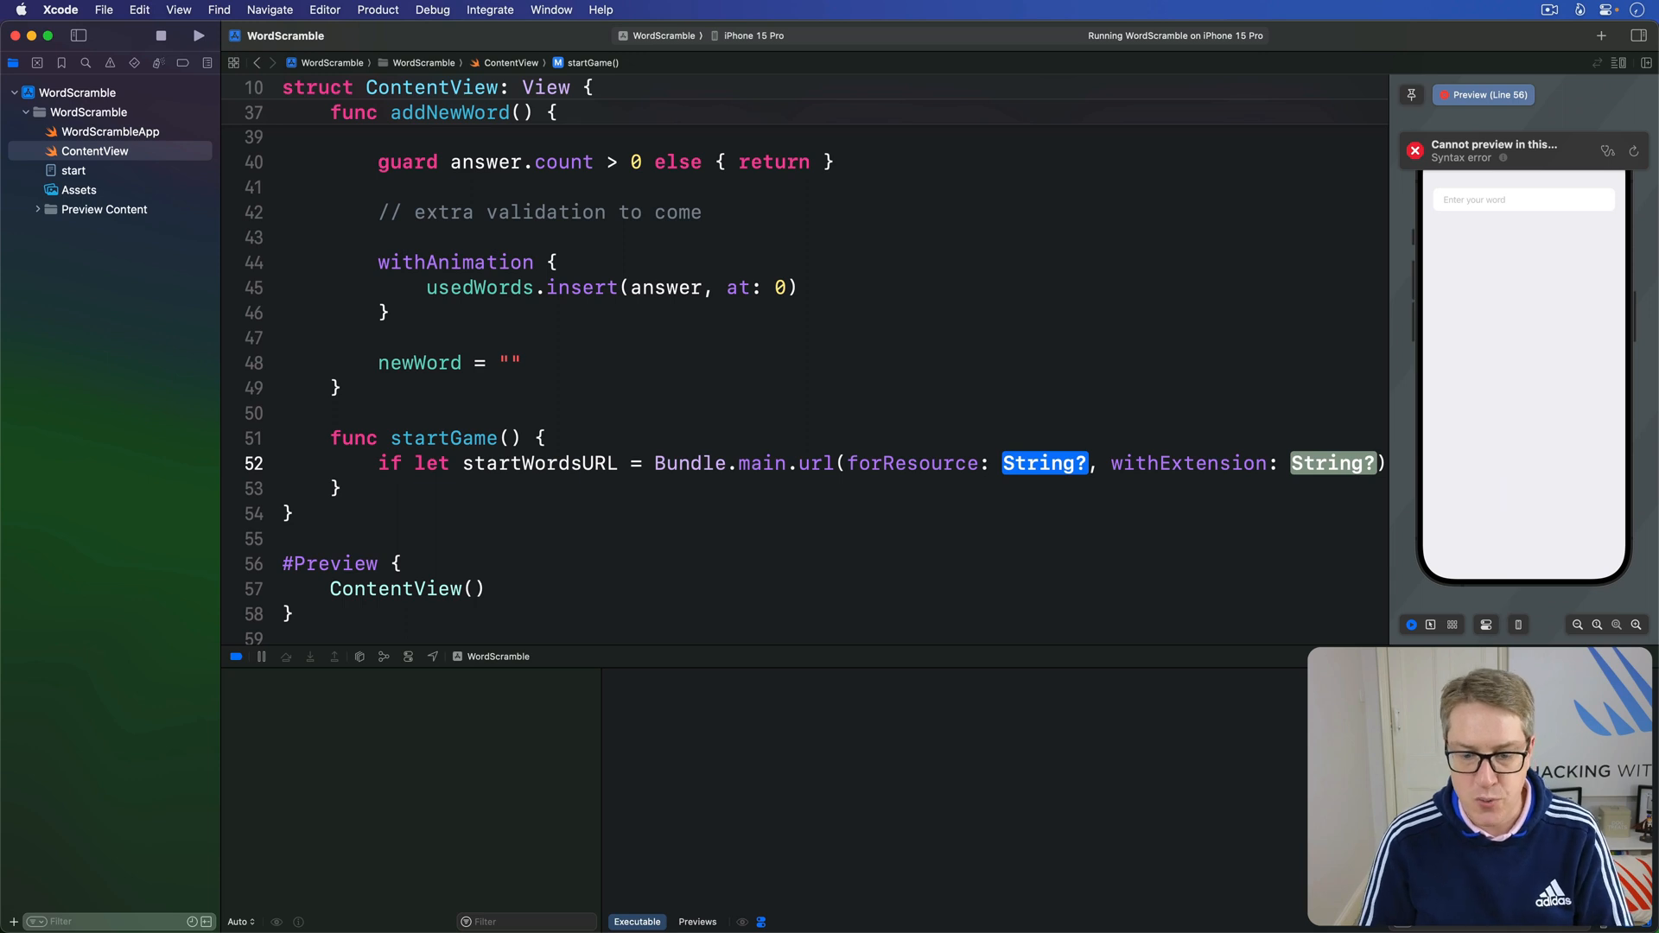
{"action": "type", "text": "\"s\""}
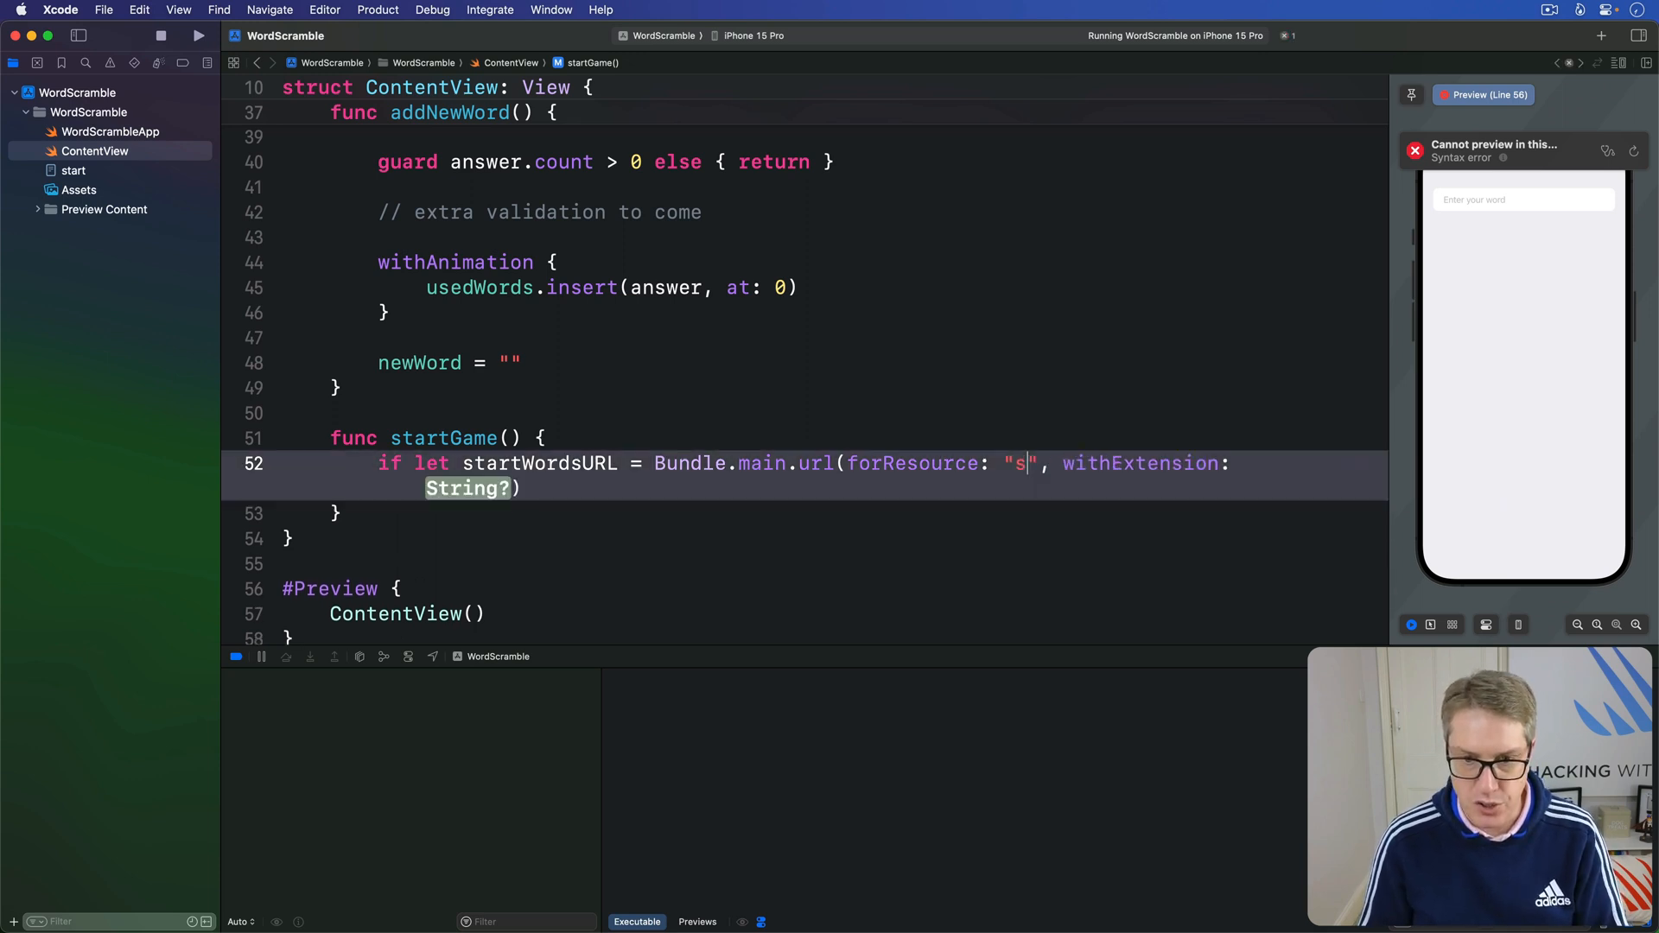
{"action": "type", "text": "tart\", withExtension: \"txt\""}
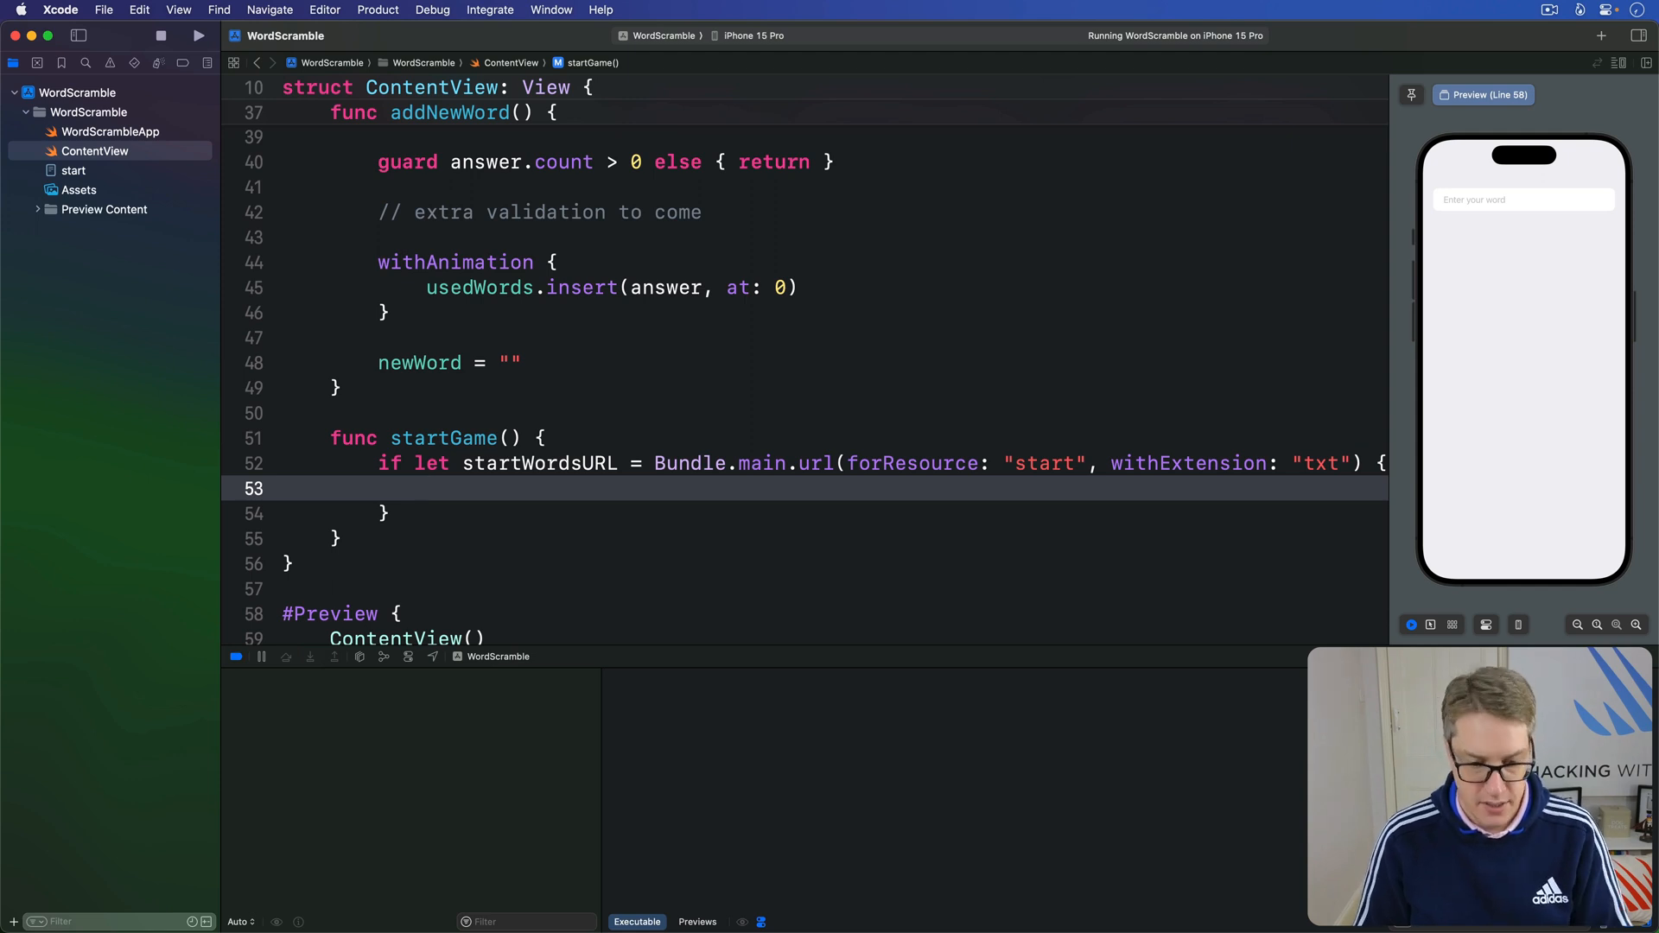
Step: Load the file into startWords with try? String(contentsOf: startWordsURL)
{"action": "type", "text": "if let startW"}
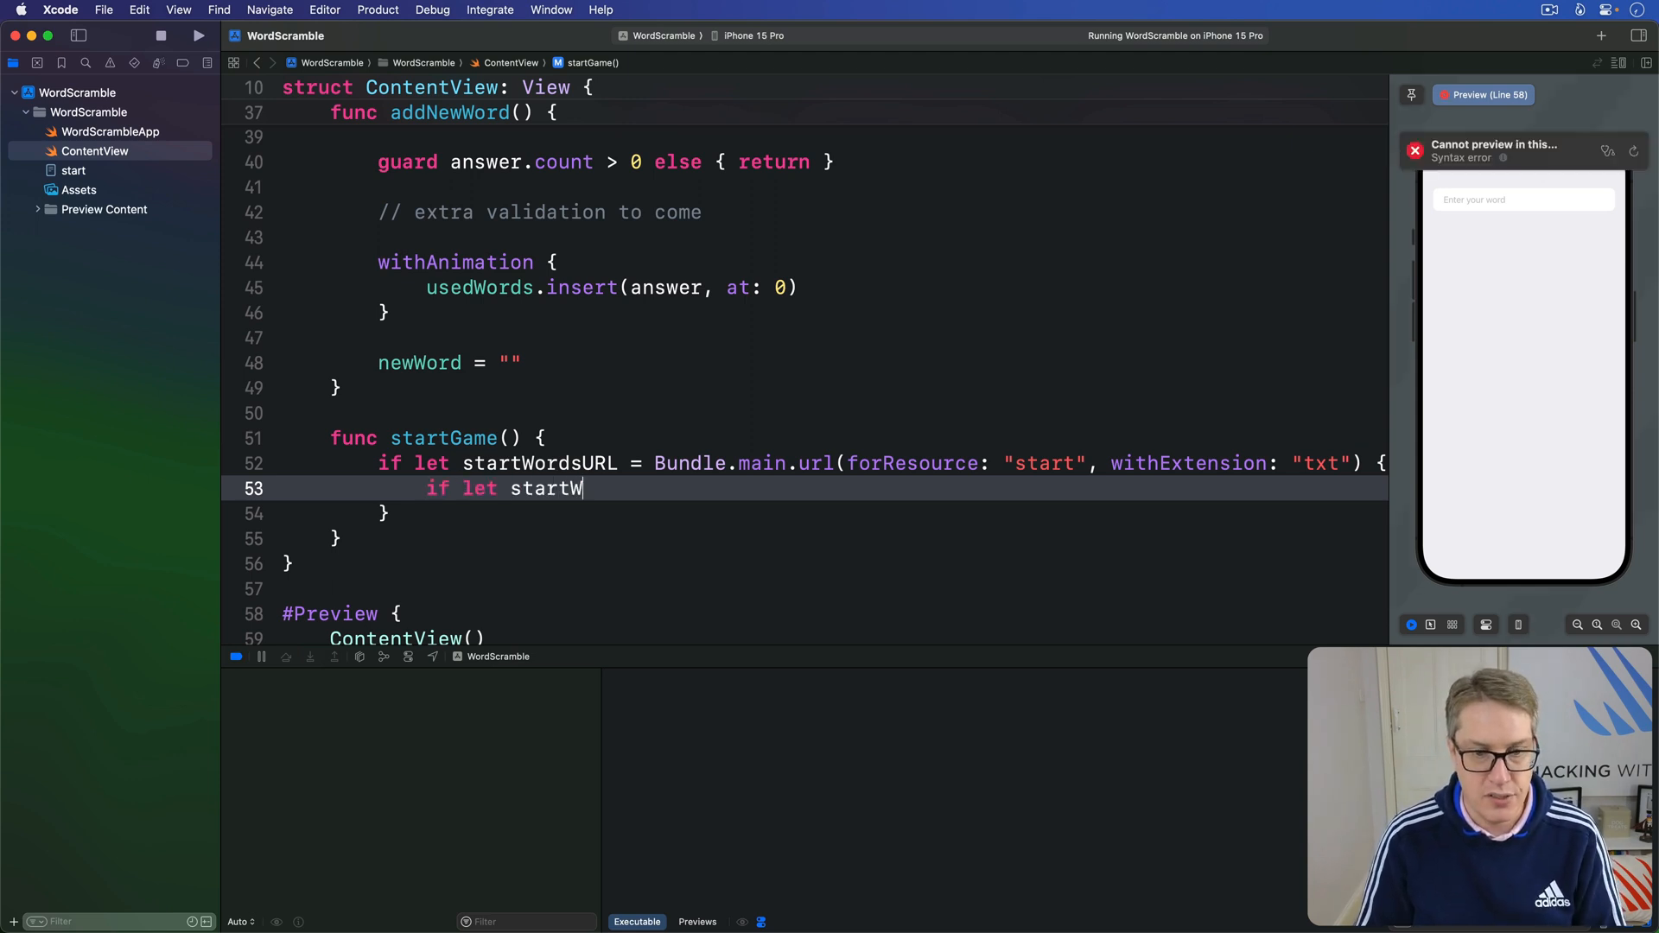
{"action": "type", "text": "ords = try?"}
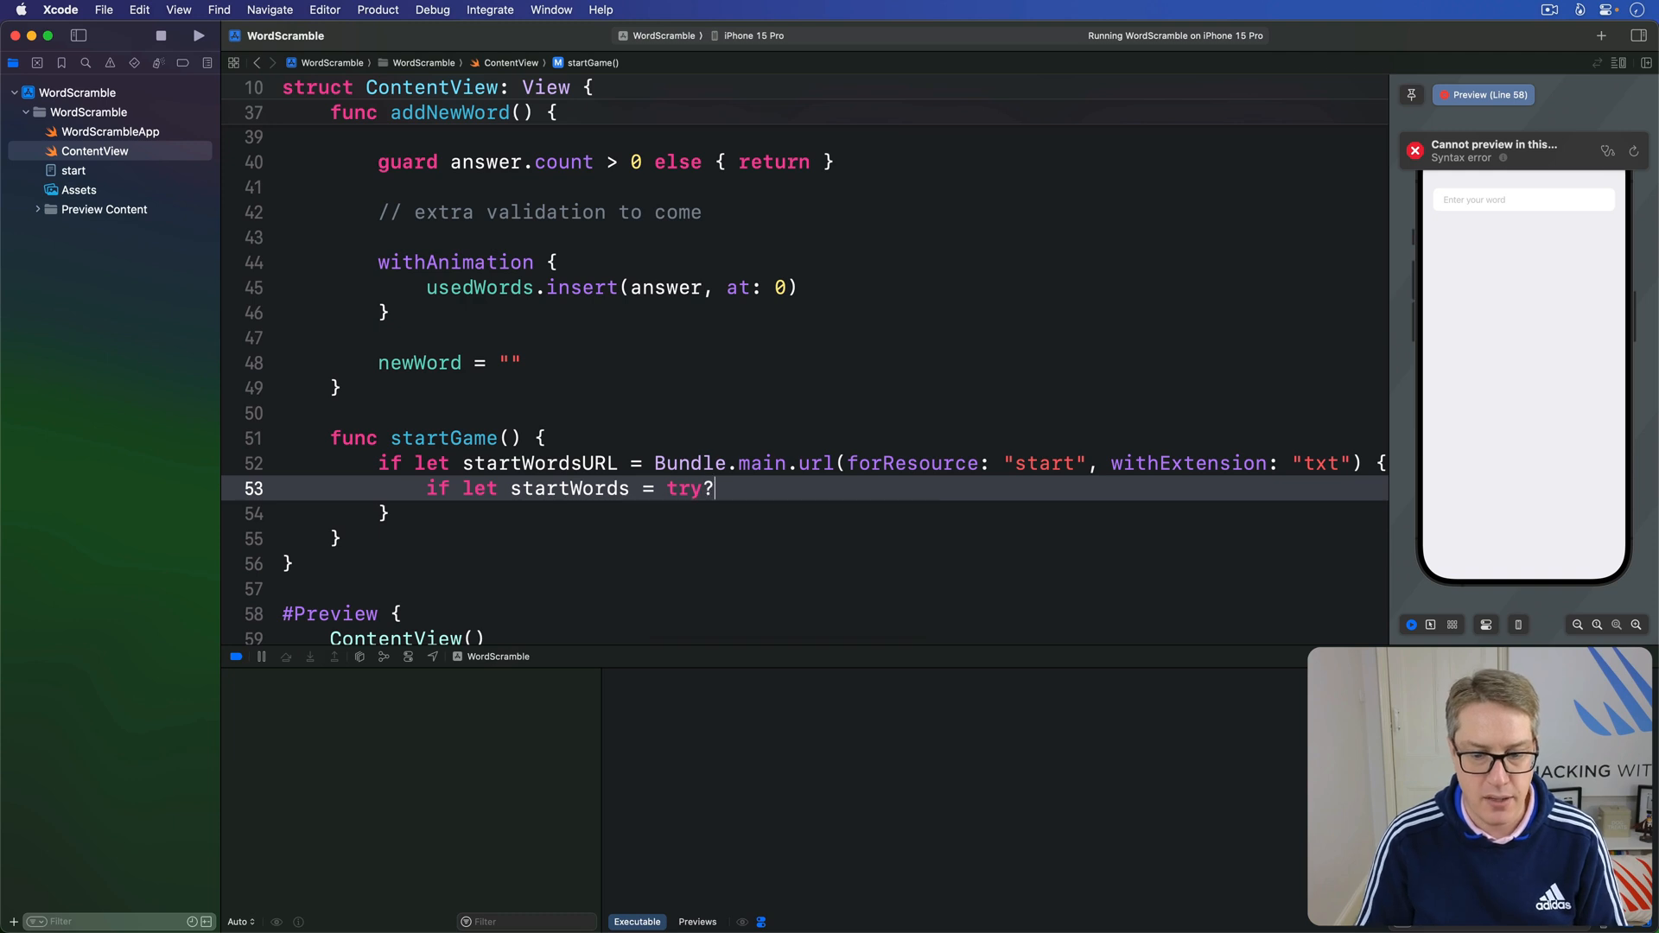
{"action": "type", "text": "String(contentsf"}
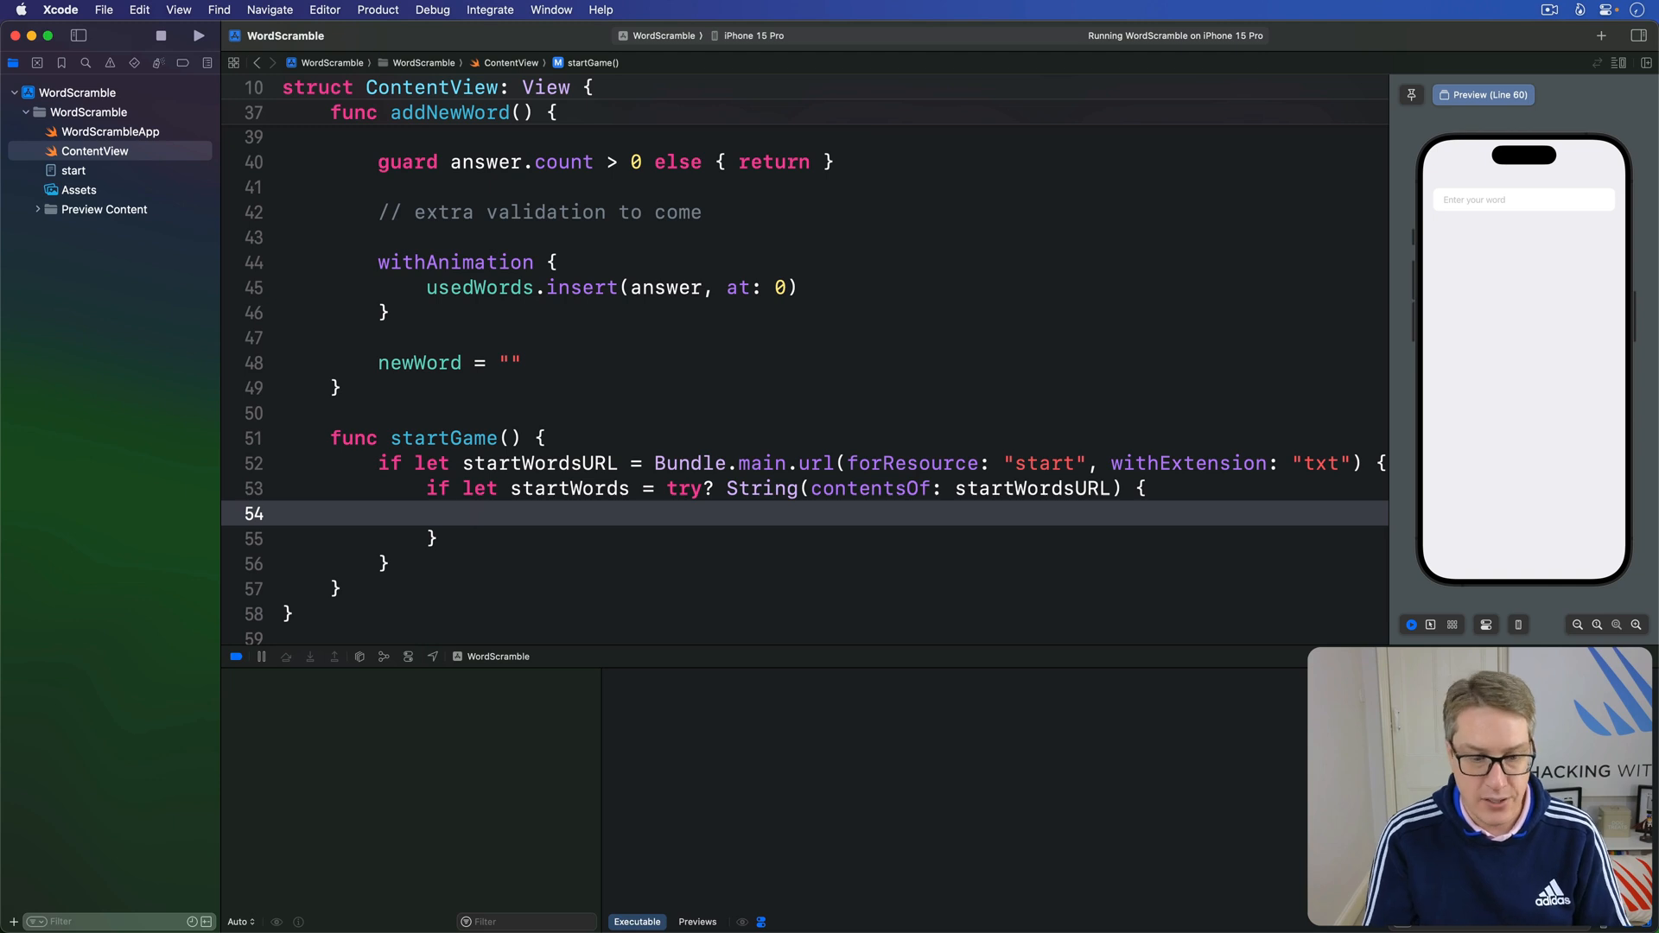
Step: Split startWords into allWords with components(separatedBy: "\n")
{"action": "type", "text": "let a"}
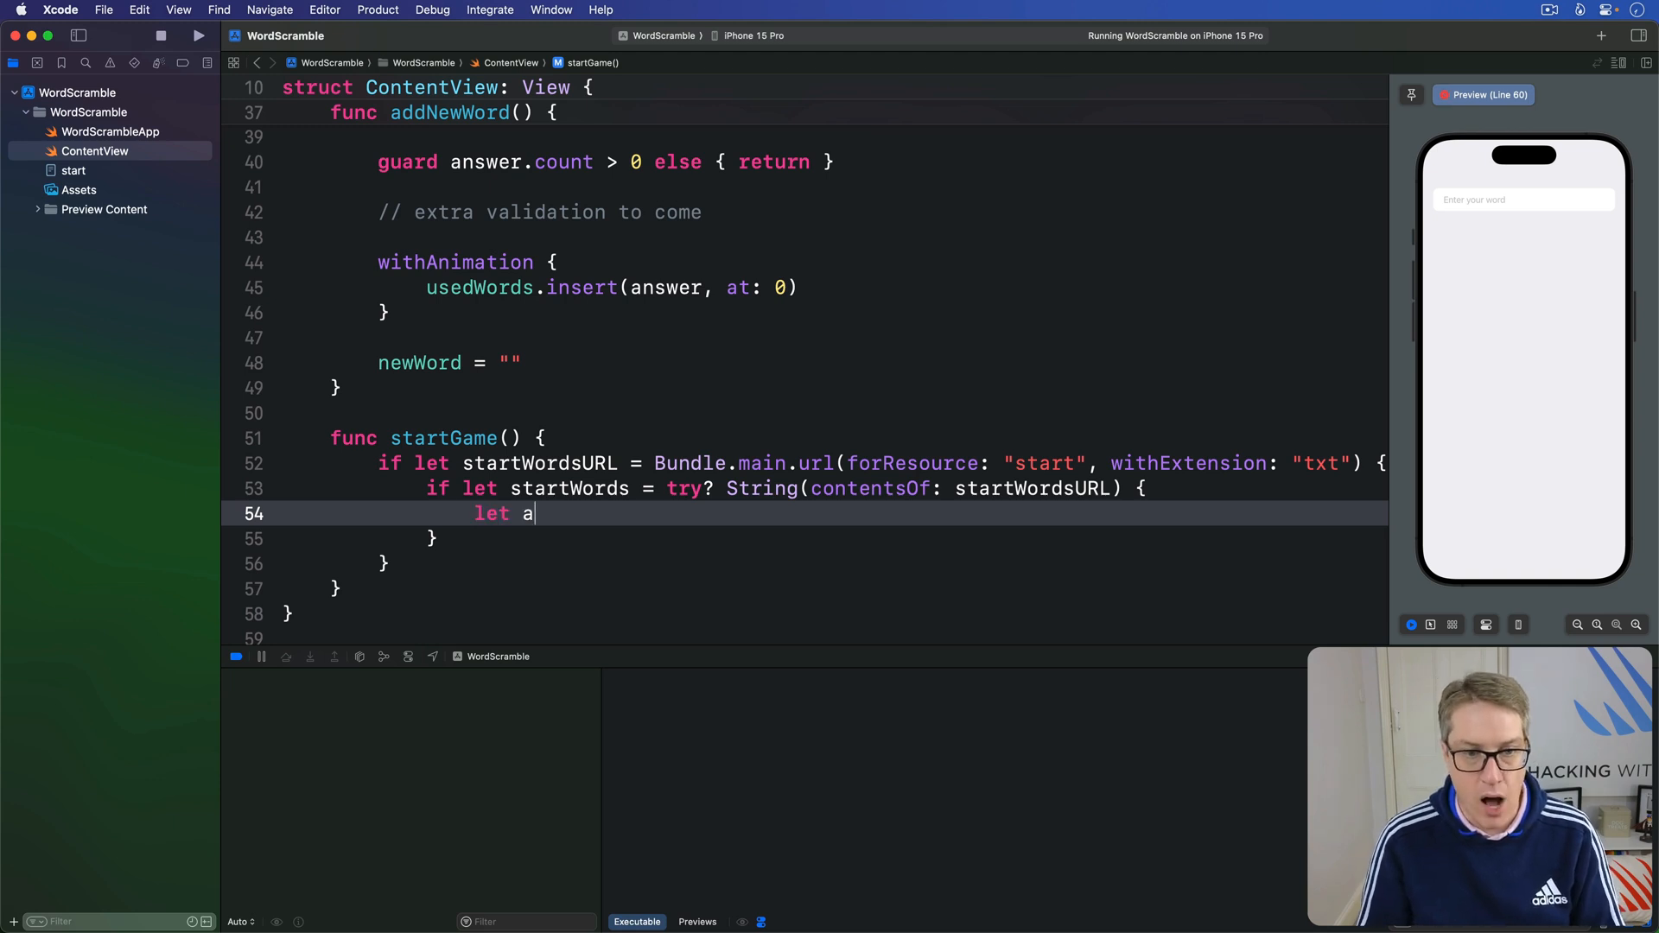
{"action": "type", "text": "llWords"}
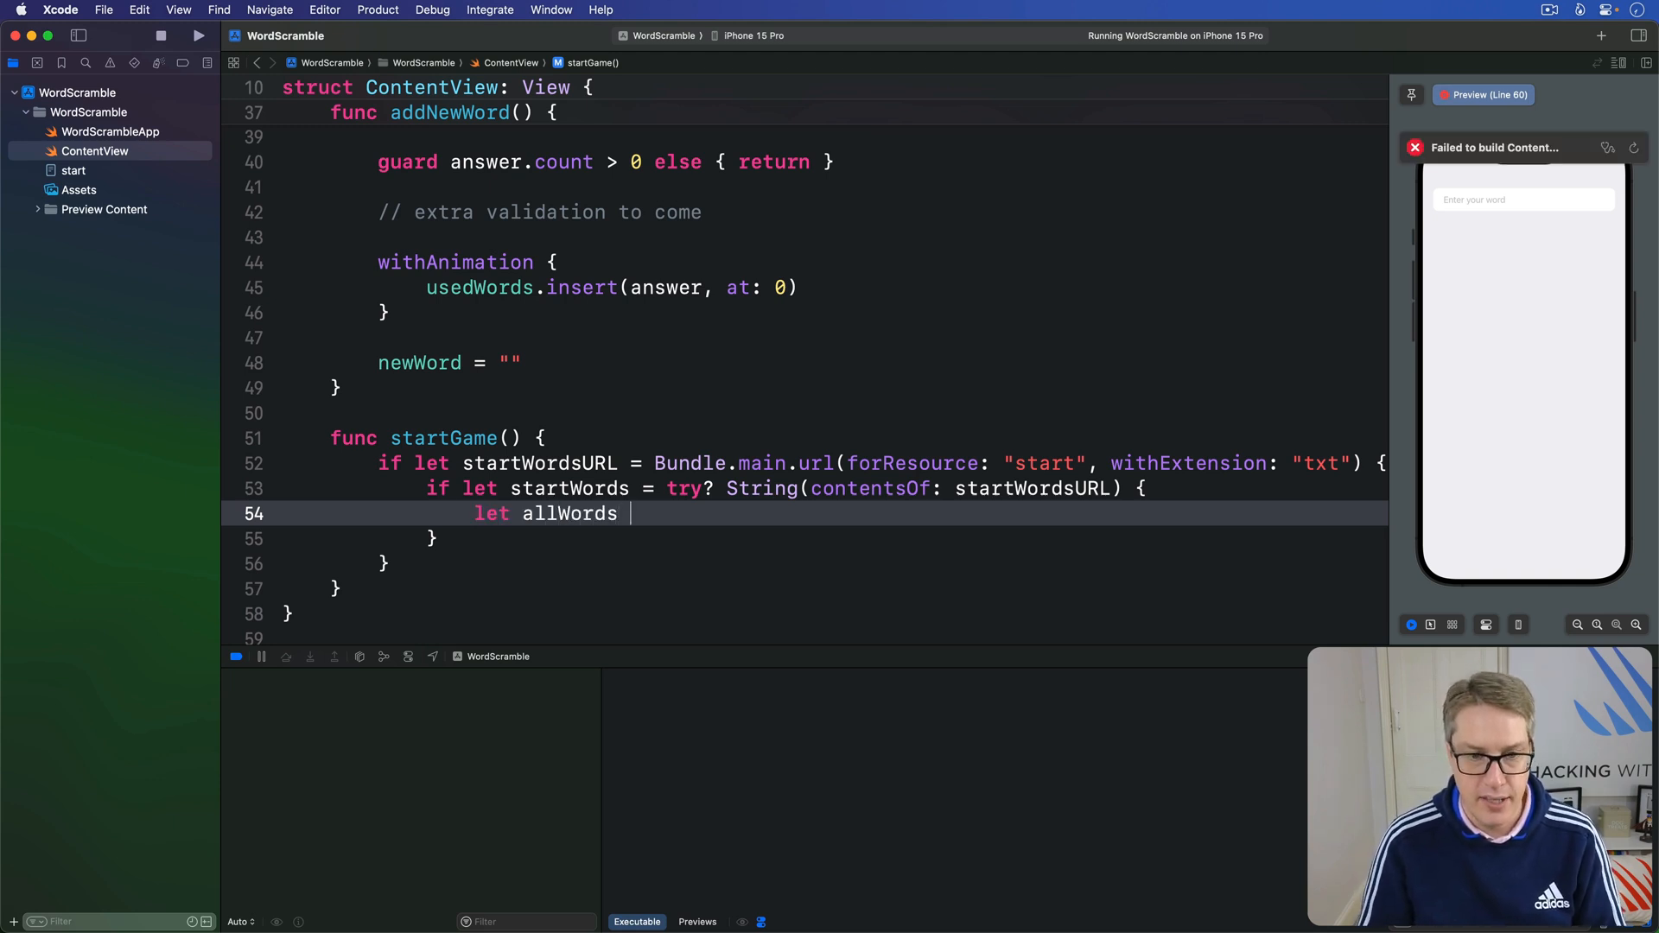
{"action": "type", "text": "= startWords.components(separatedBy: \""}
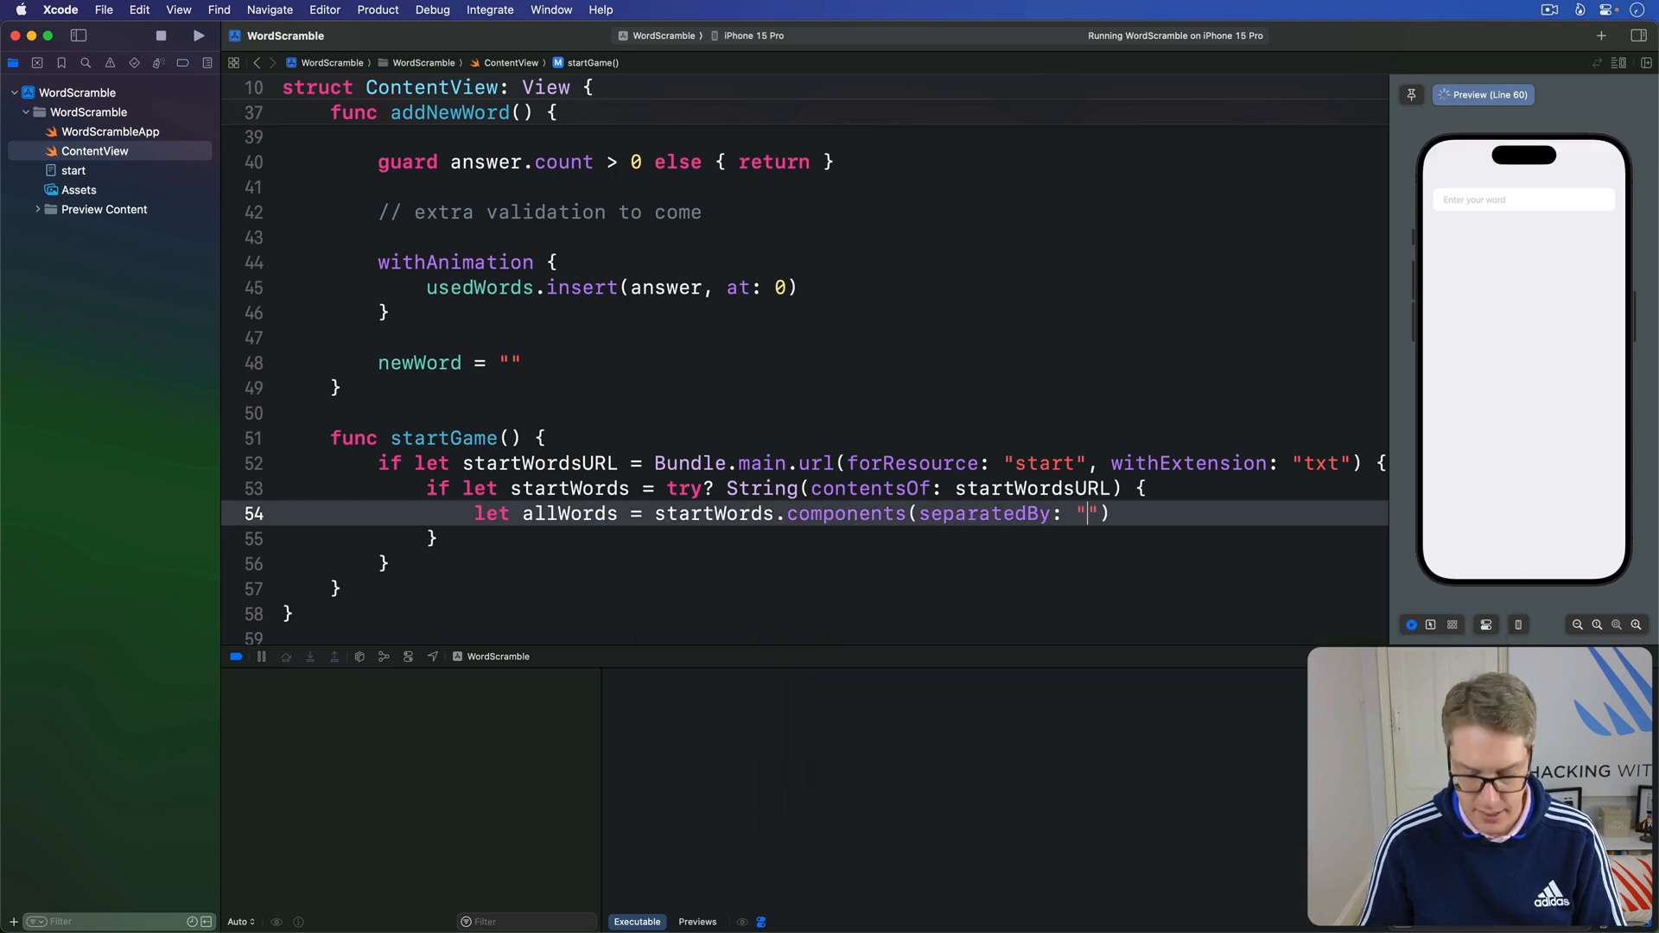
{"action": "type", "text": "\\n"}
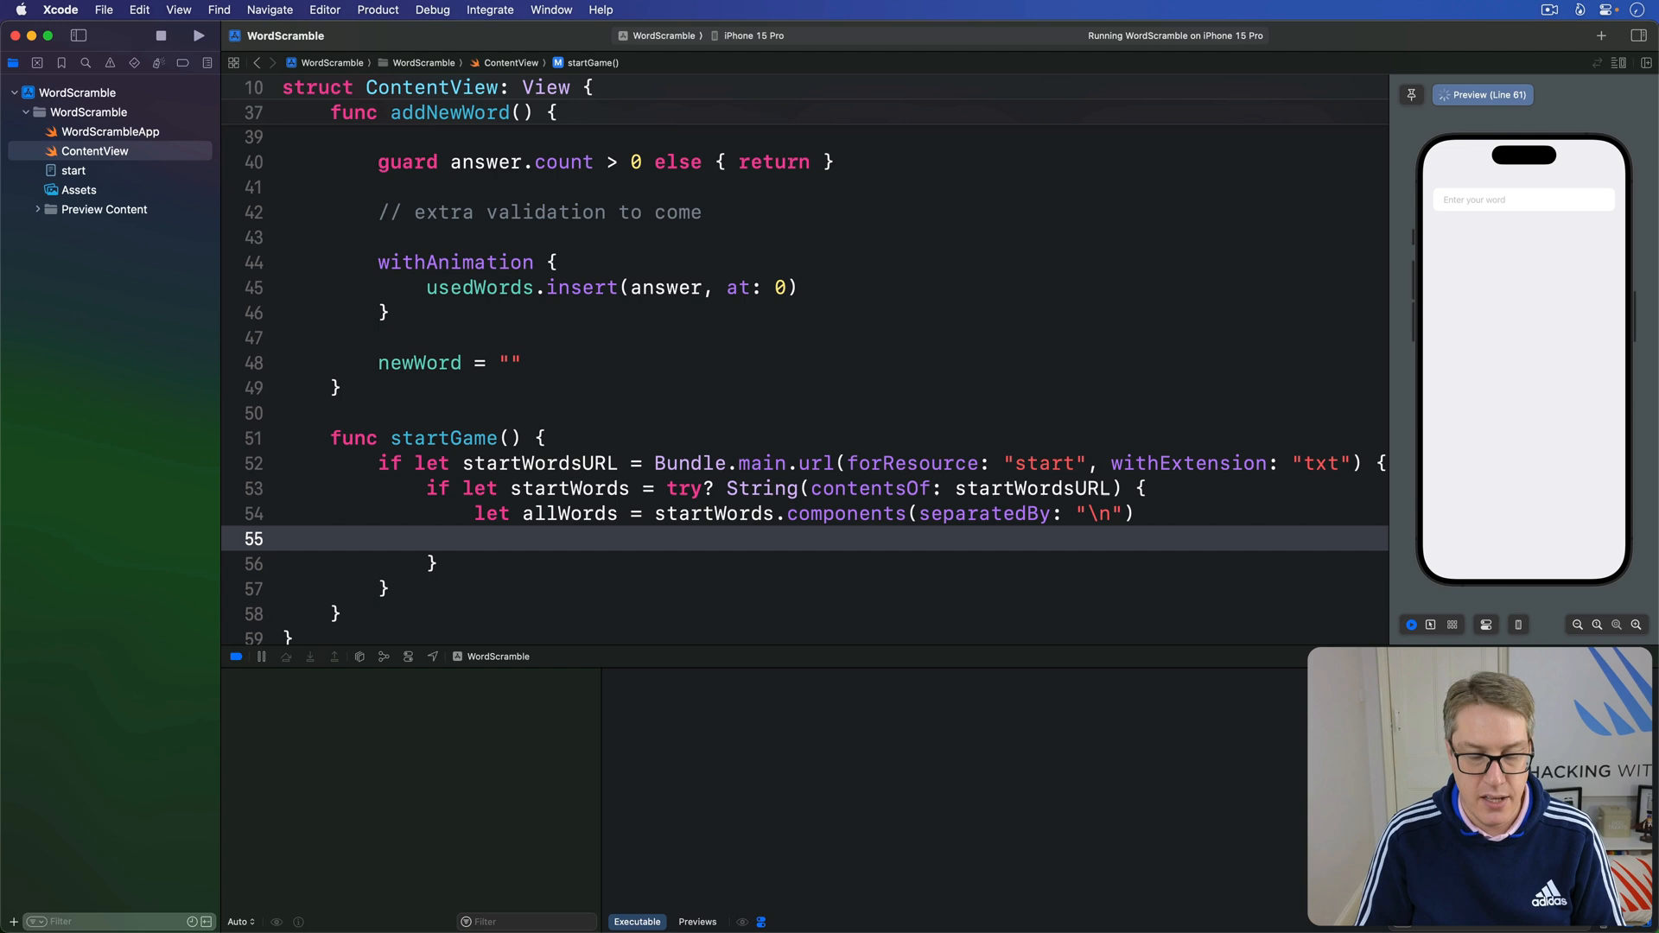
Step: Set rootWord to allWords.randomElement() ?? "silkworm" and return
{"action": "type", "text": "rootWord ="}
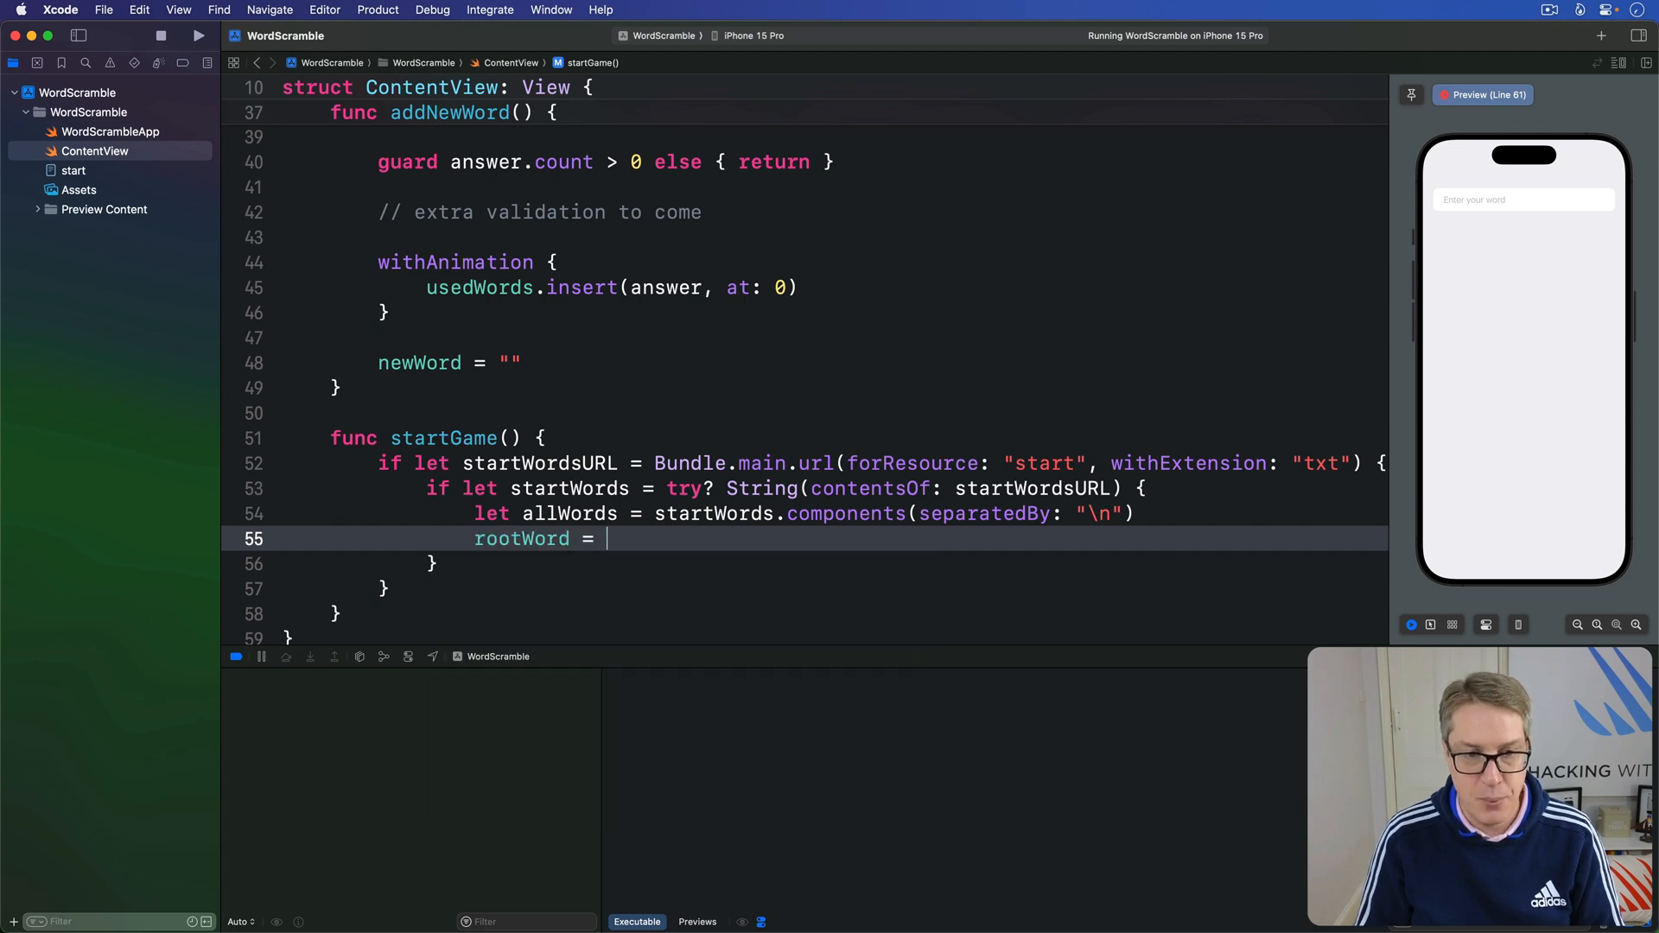
{"action": "type", "text": "allWords.randomElement() ?? \"silkw"}
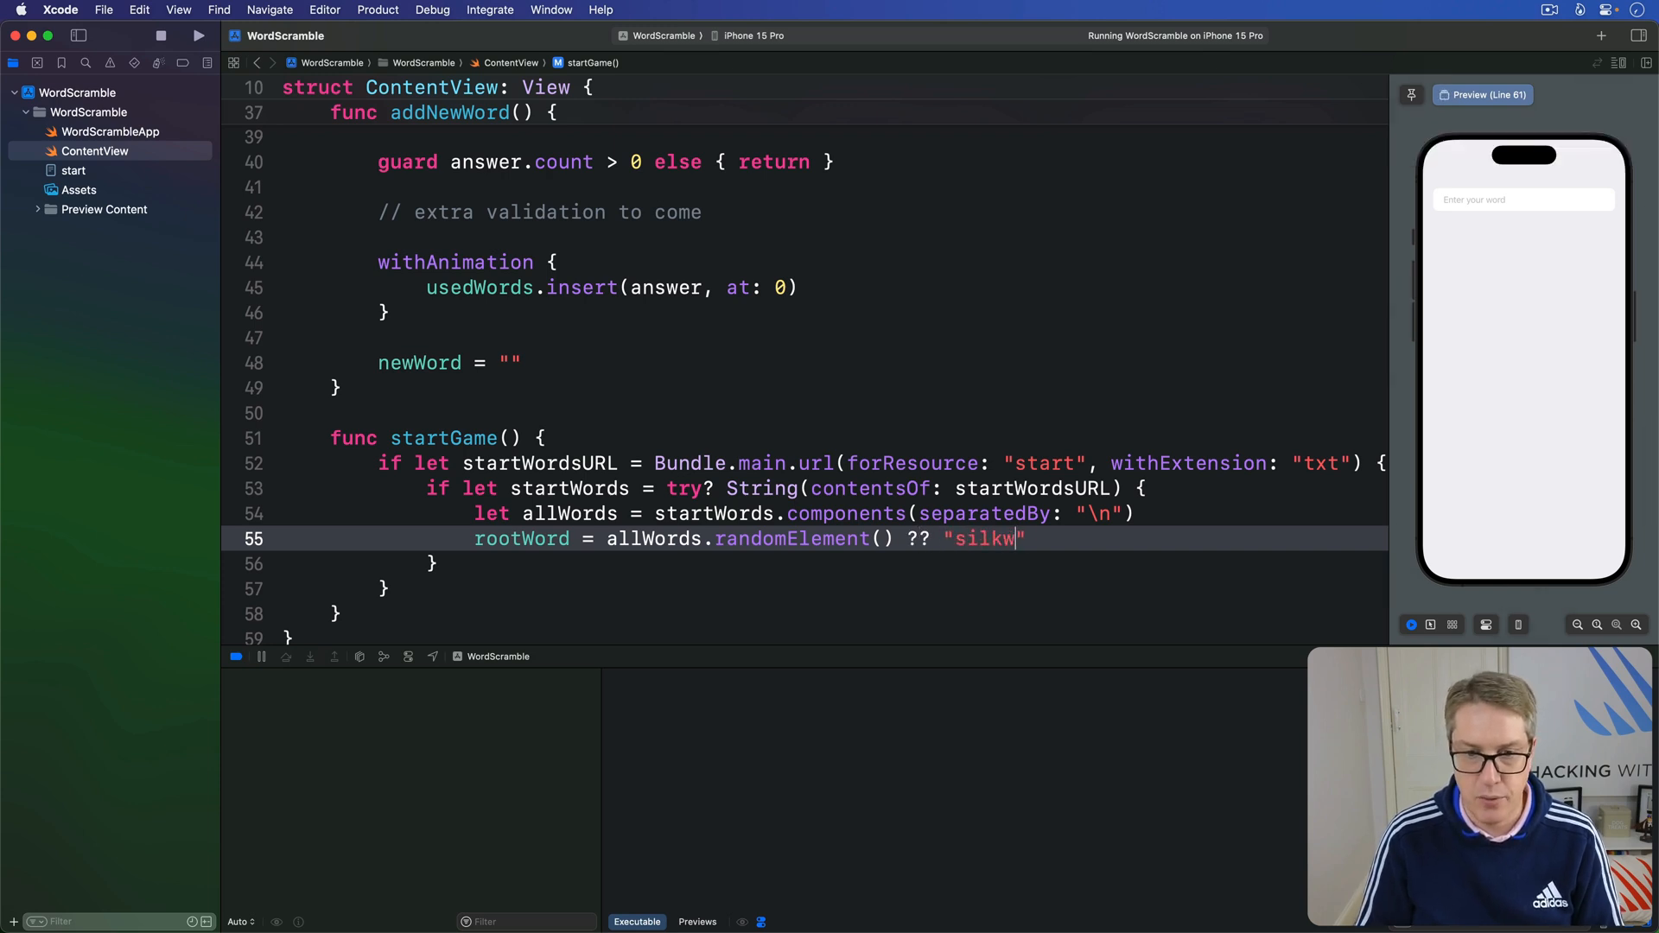
{"action": "type", "text": "orm"}
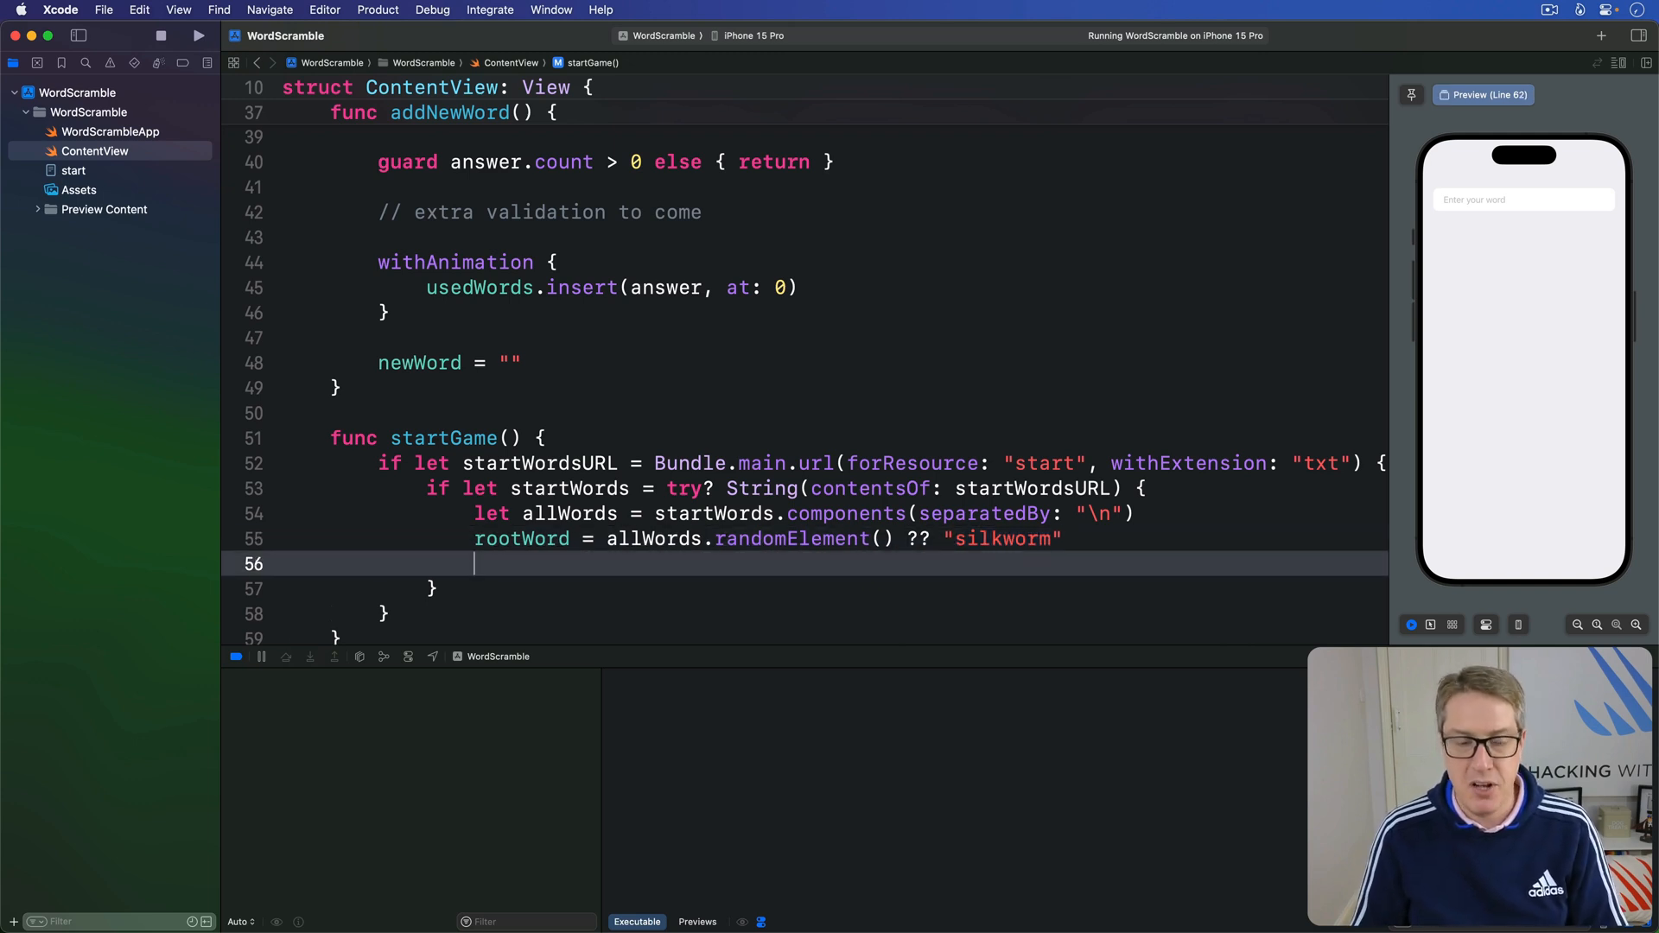
{"action": "type", "text": "retur"}
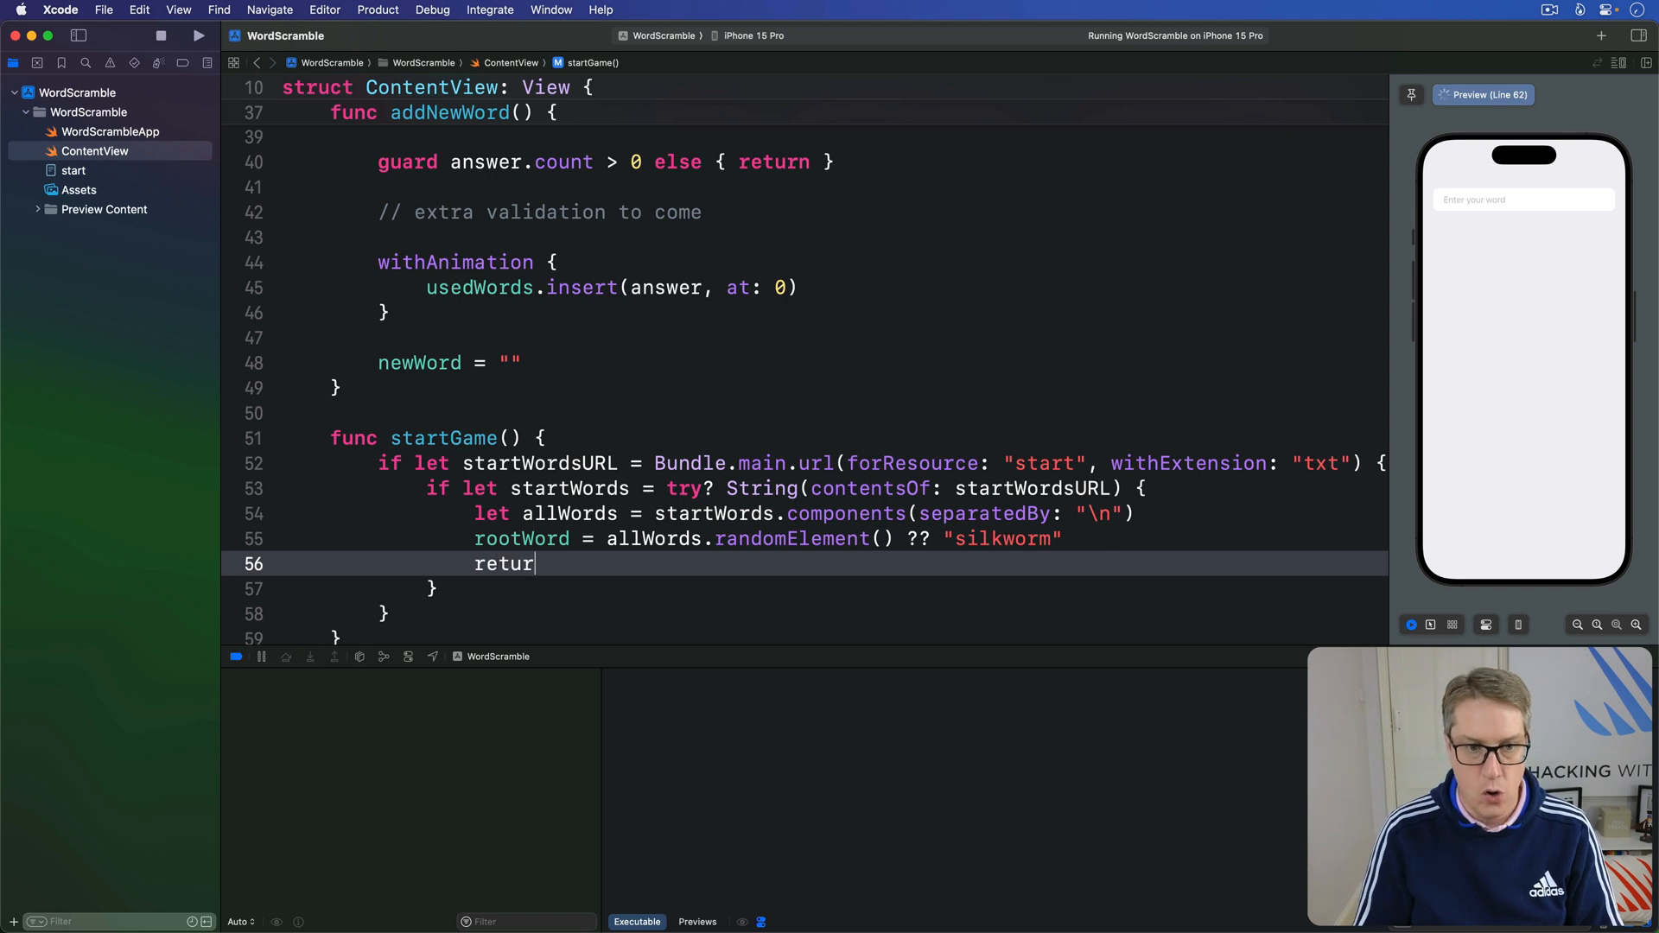
{"action": "type", "text": "n"}
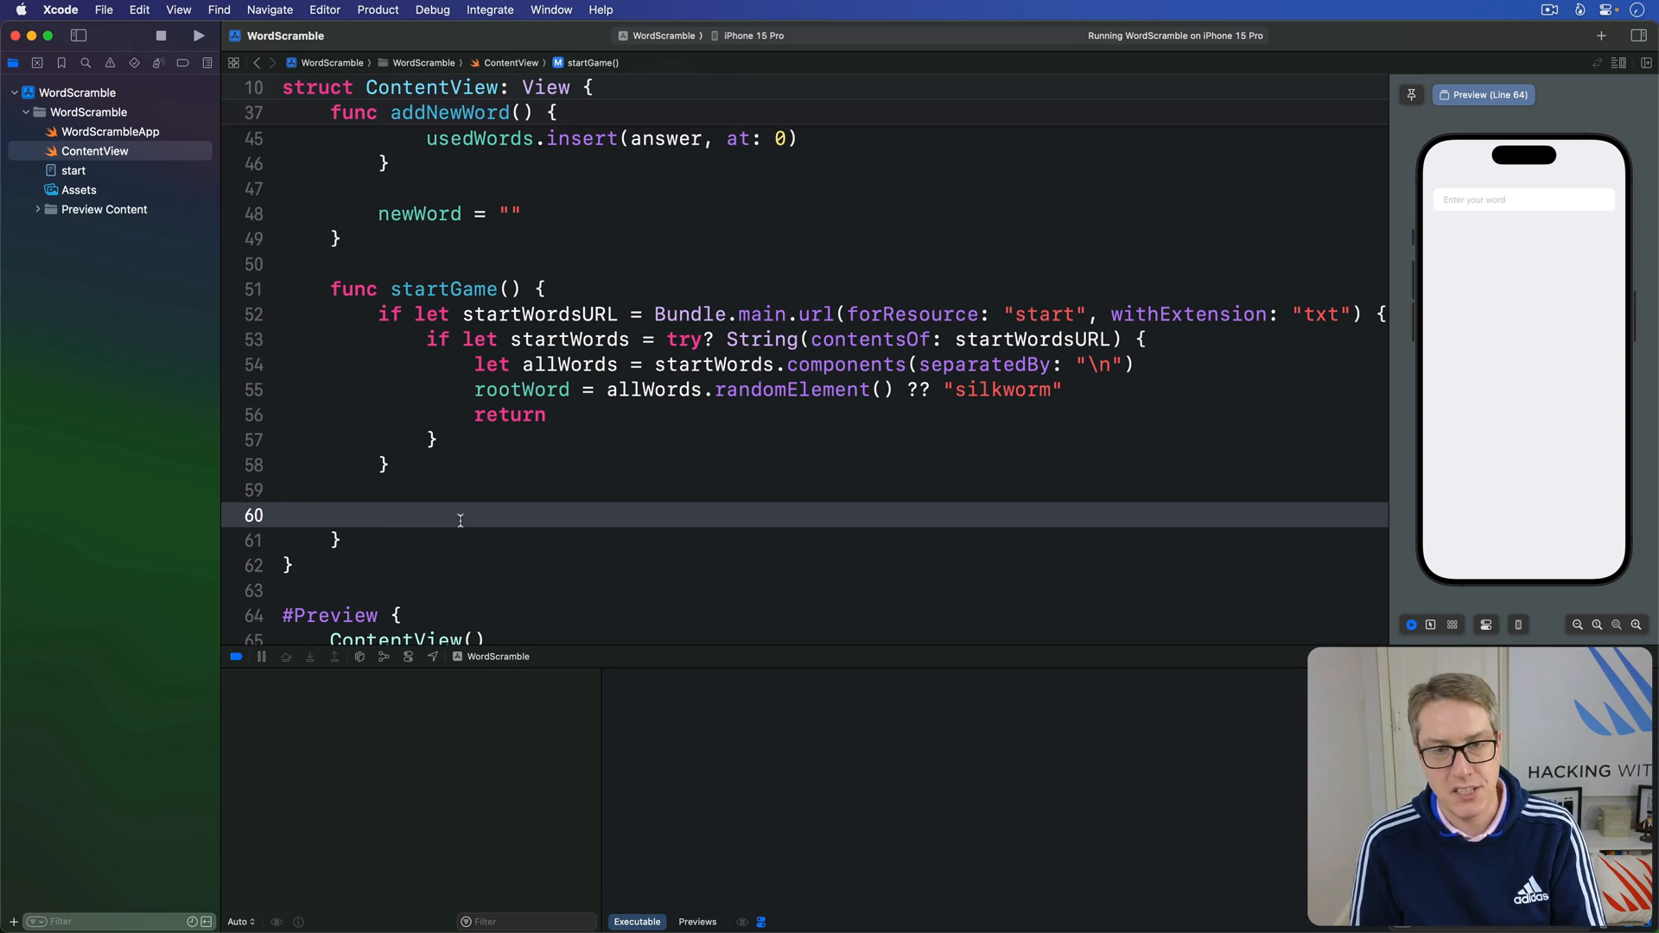
Step: Add fatalError("Could not load start.txt from bundle.") after the loading code
{"action": "left_click", "coordinate": [378, 515]}
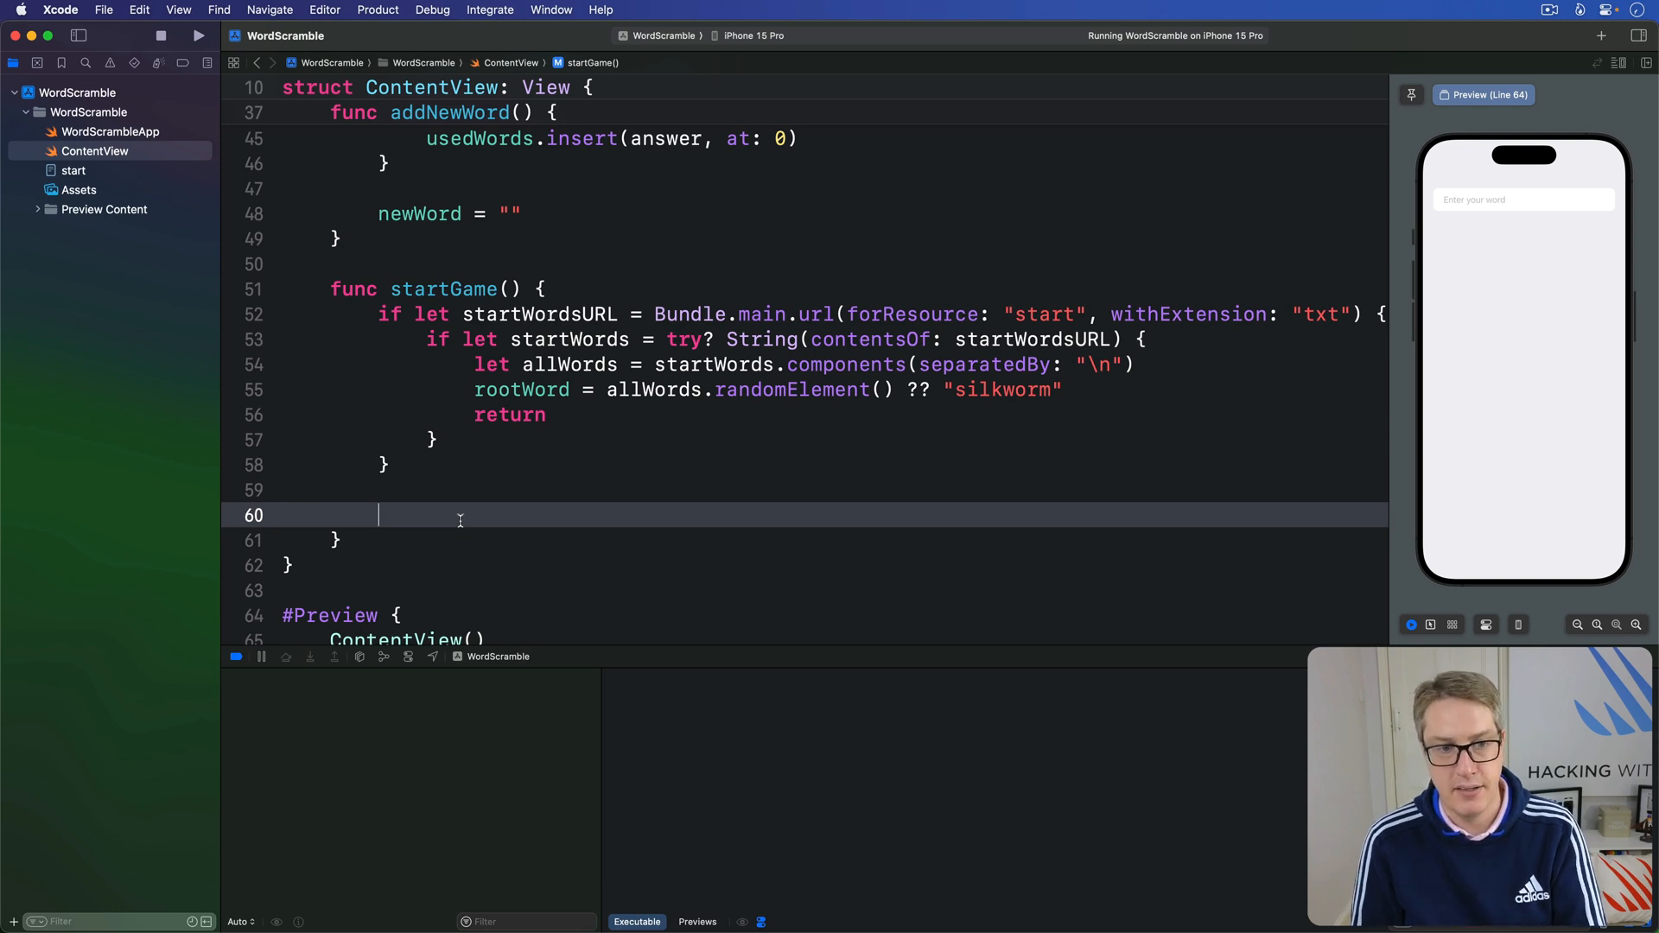
{"action": "type", "text": "fatalError(\"Could not load start."}
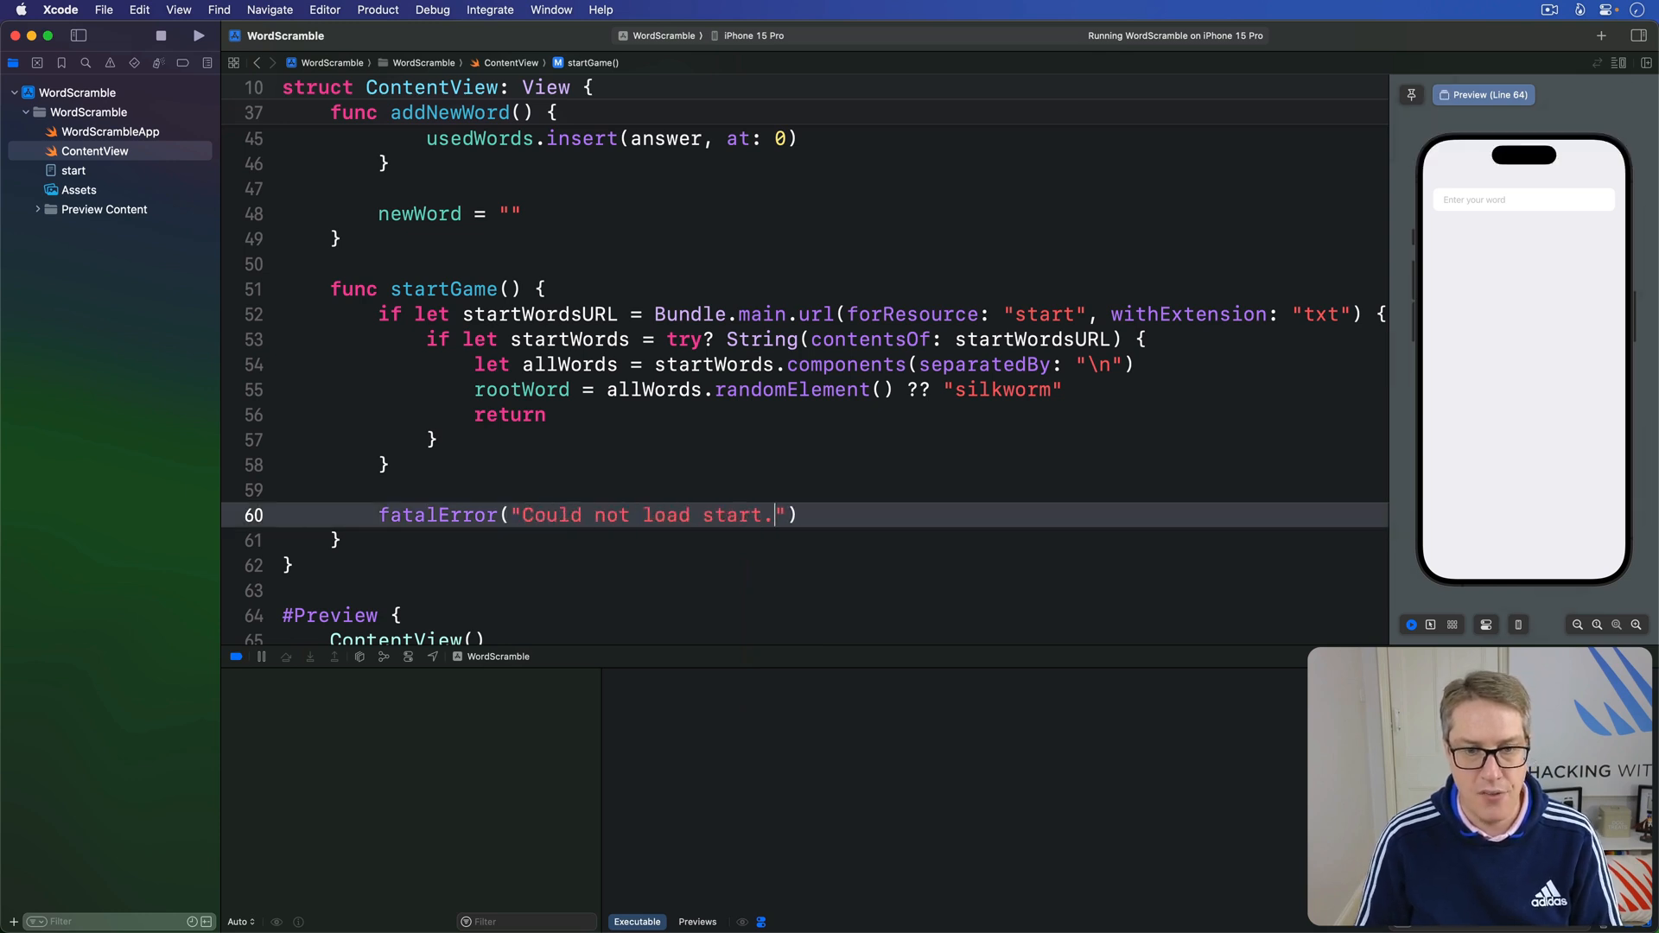
{"action": "type", "text": "txt from bundle."}
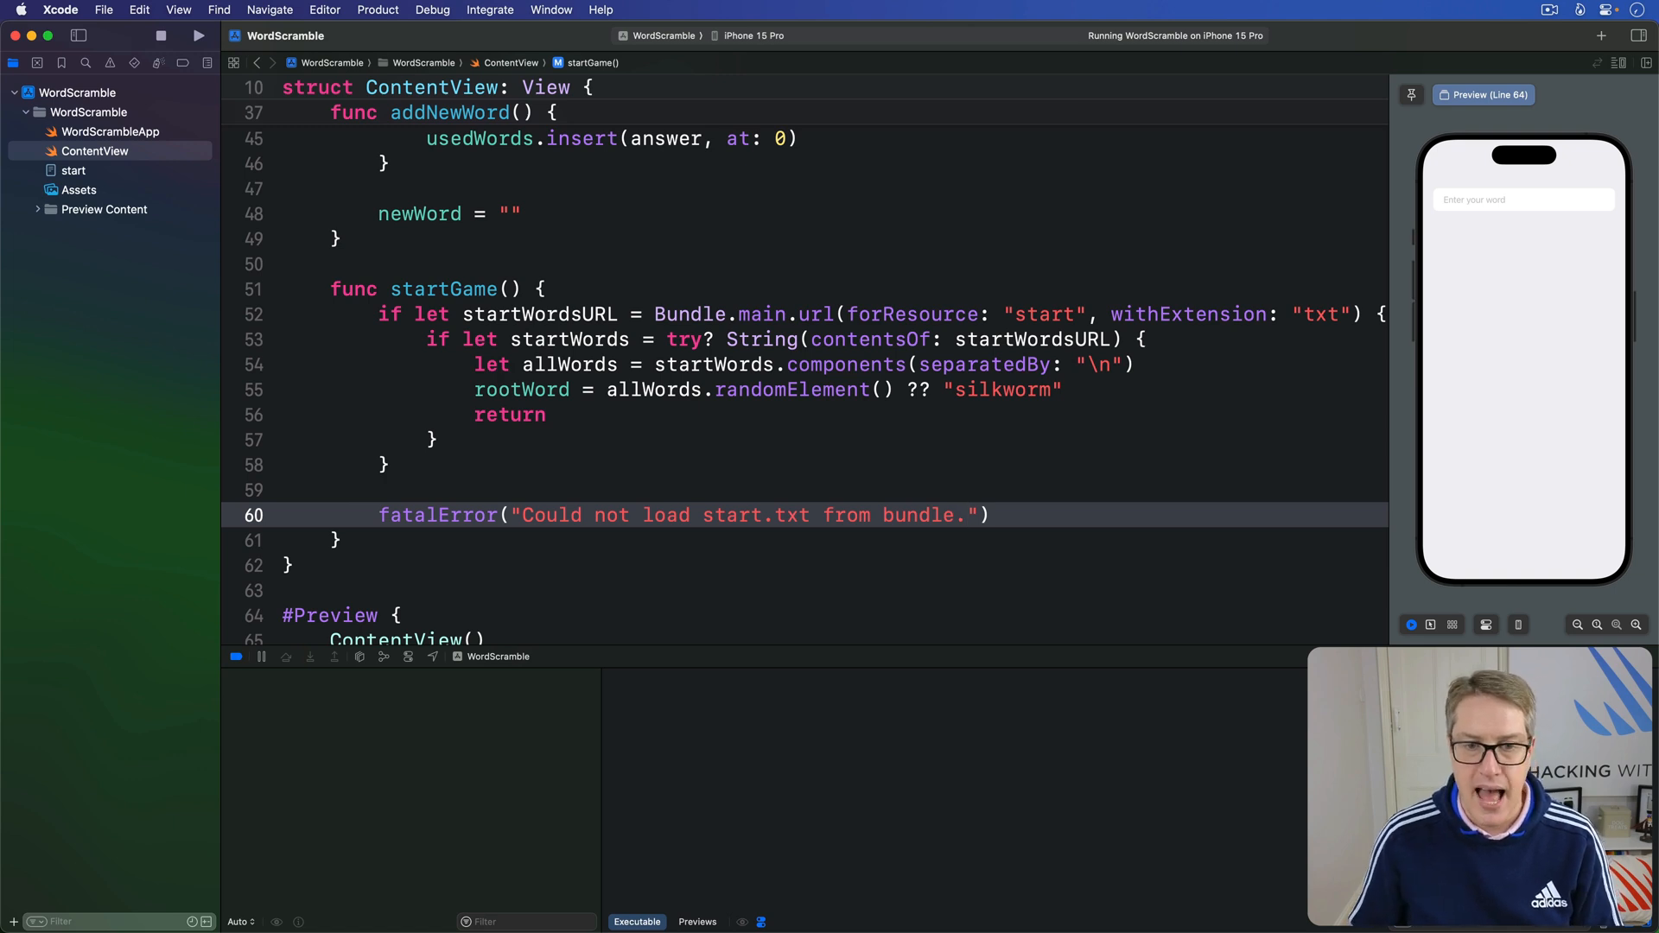
{"action": "double_click", "coordinate": [443, 288]}
{"action": "type", "text": "."}
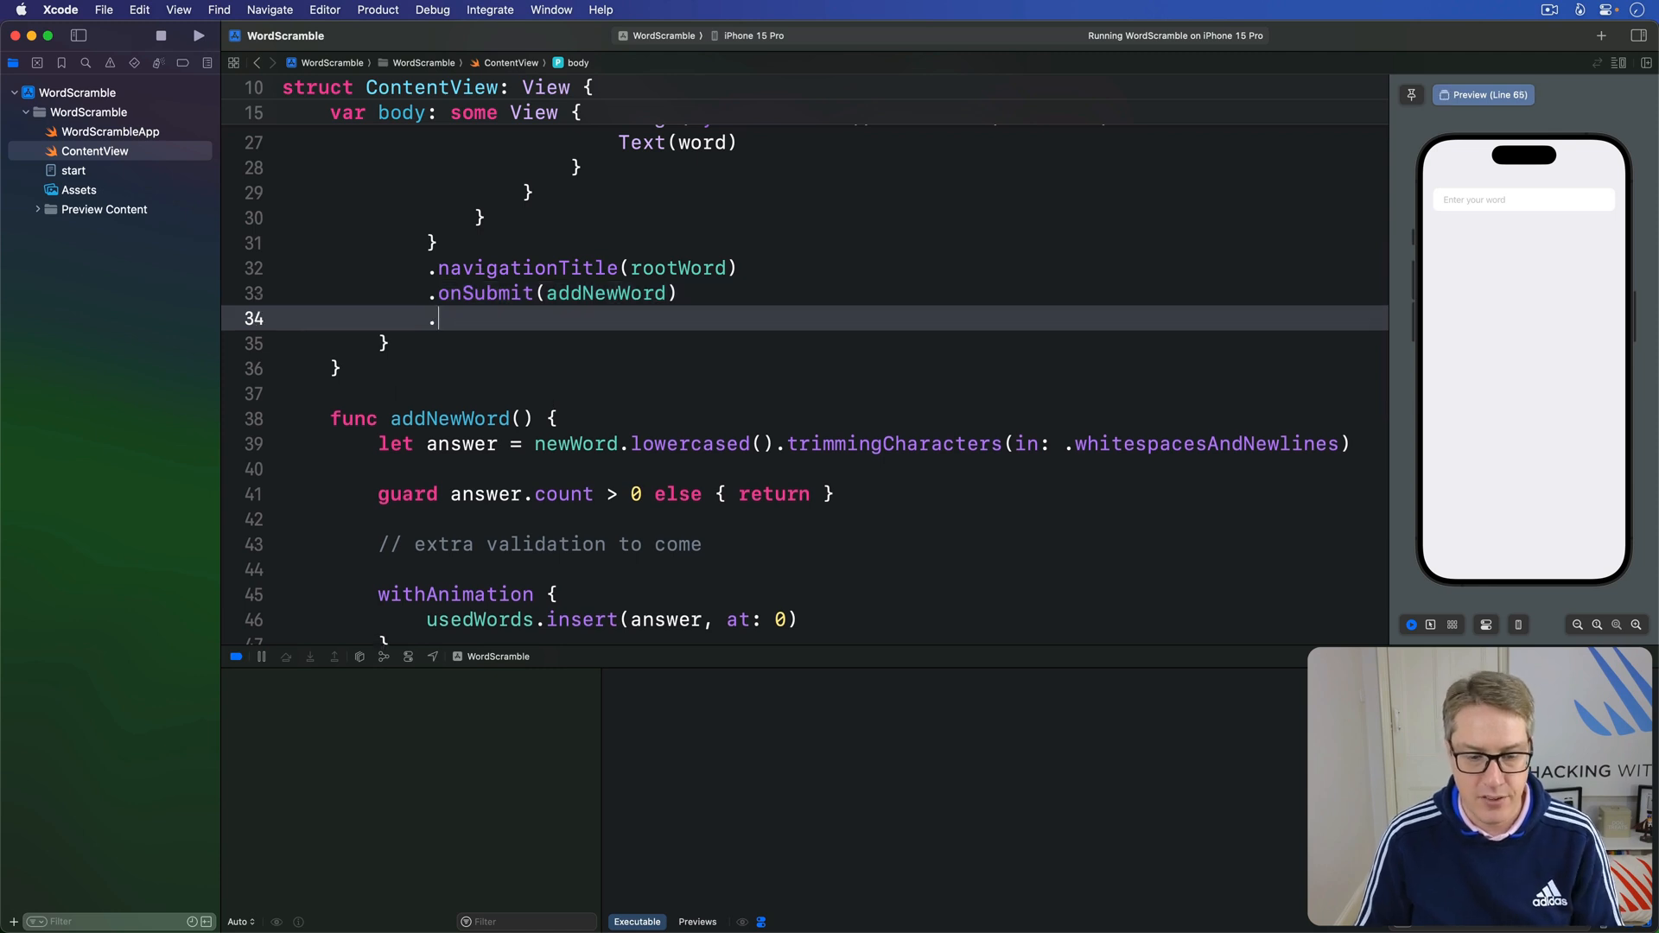
Step: Add .onAppear(perform: startGame) below .onSubmit(addNewWord) in body
{"action": "type", "text": "onAppear(perform: startGame"}
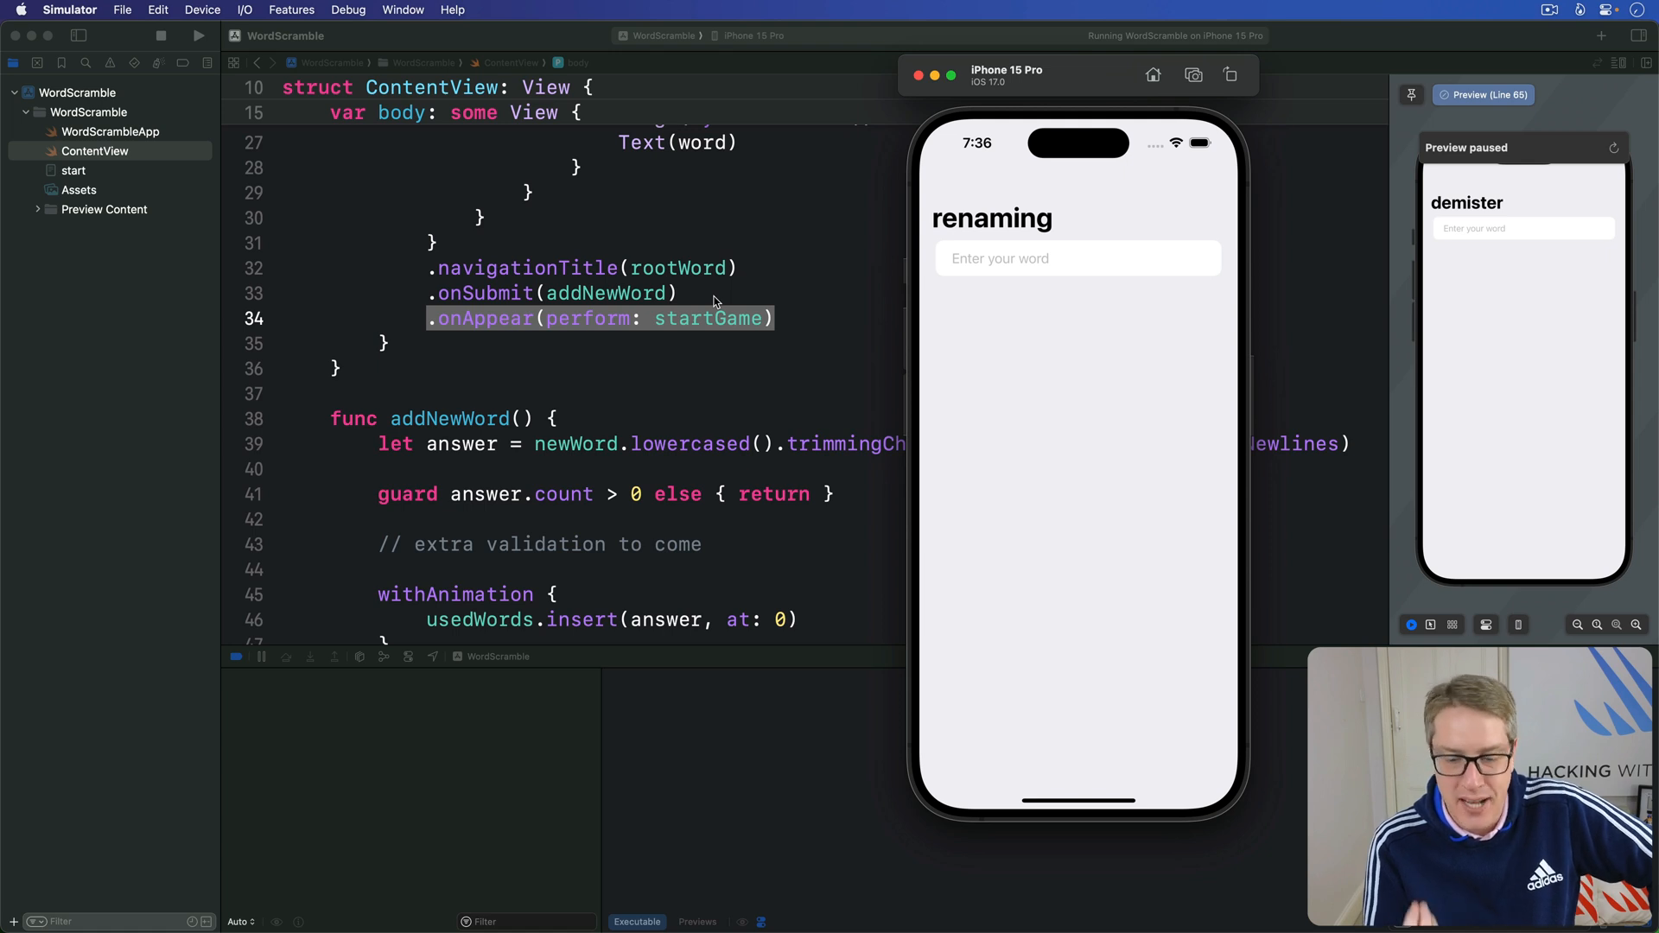
{"action": "mouse_move", "coordinate": [1047, 238]}
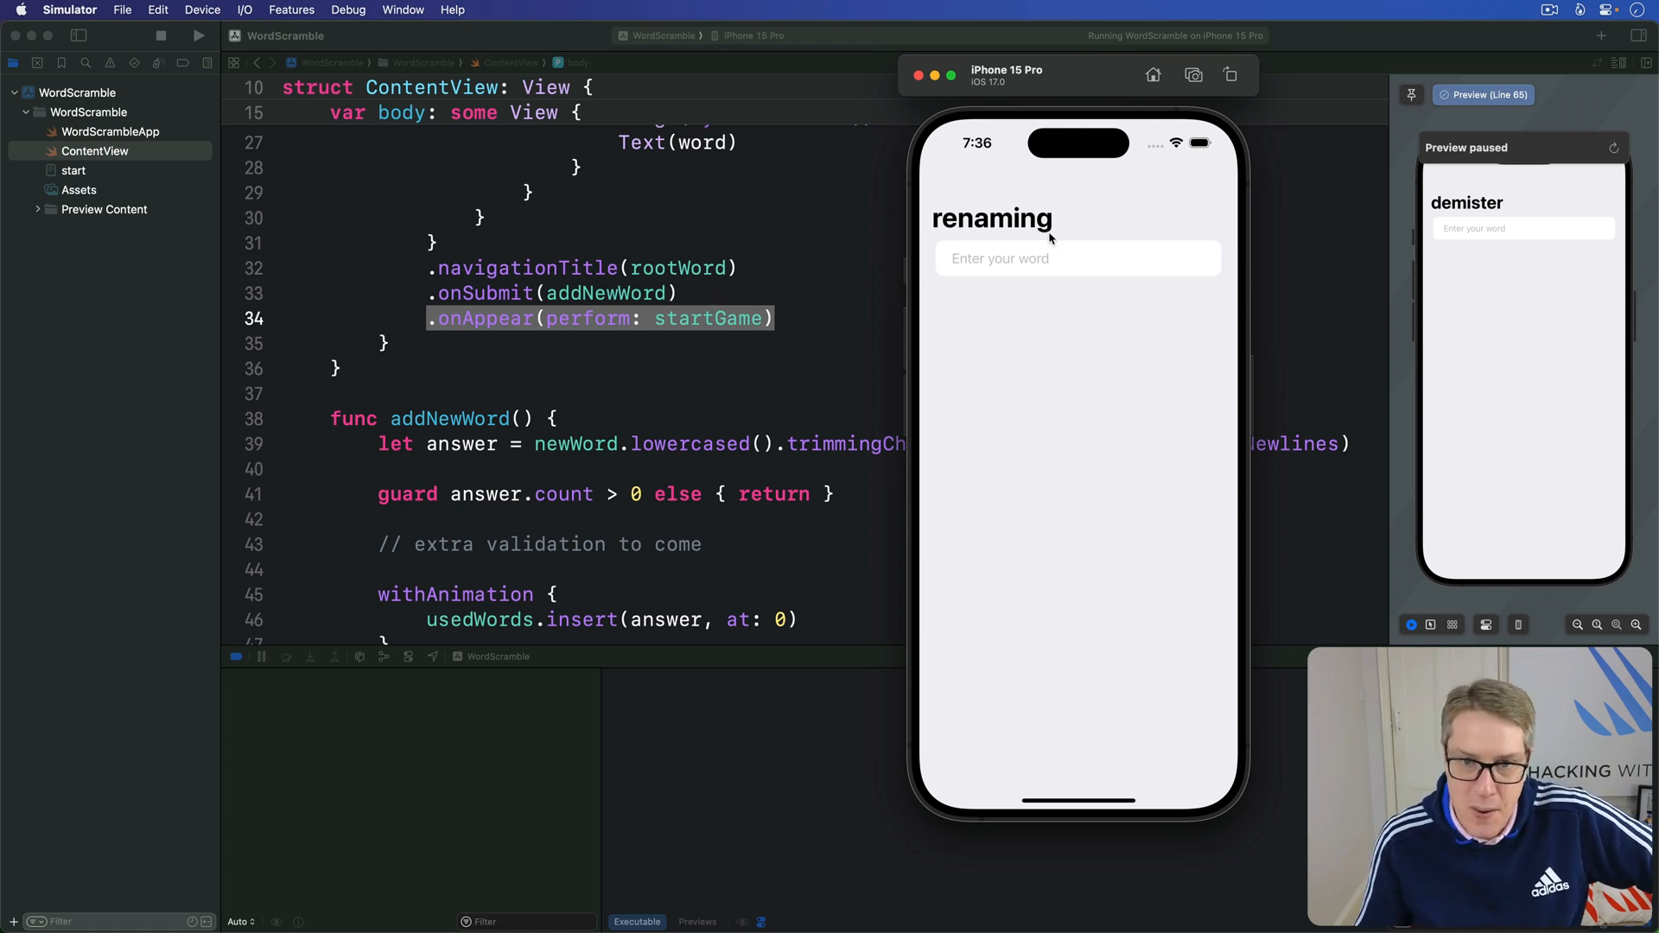
{"action": "mouse_move", "coordinate": [1137, 343]}
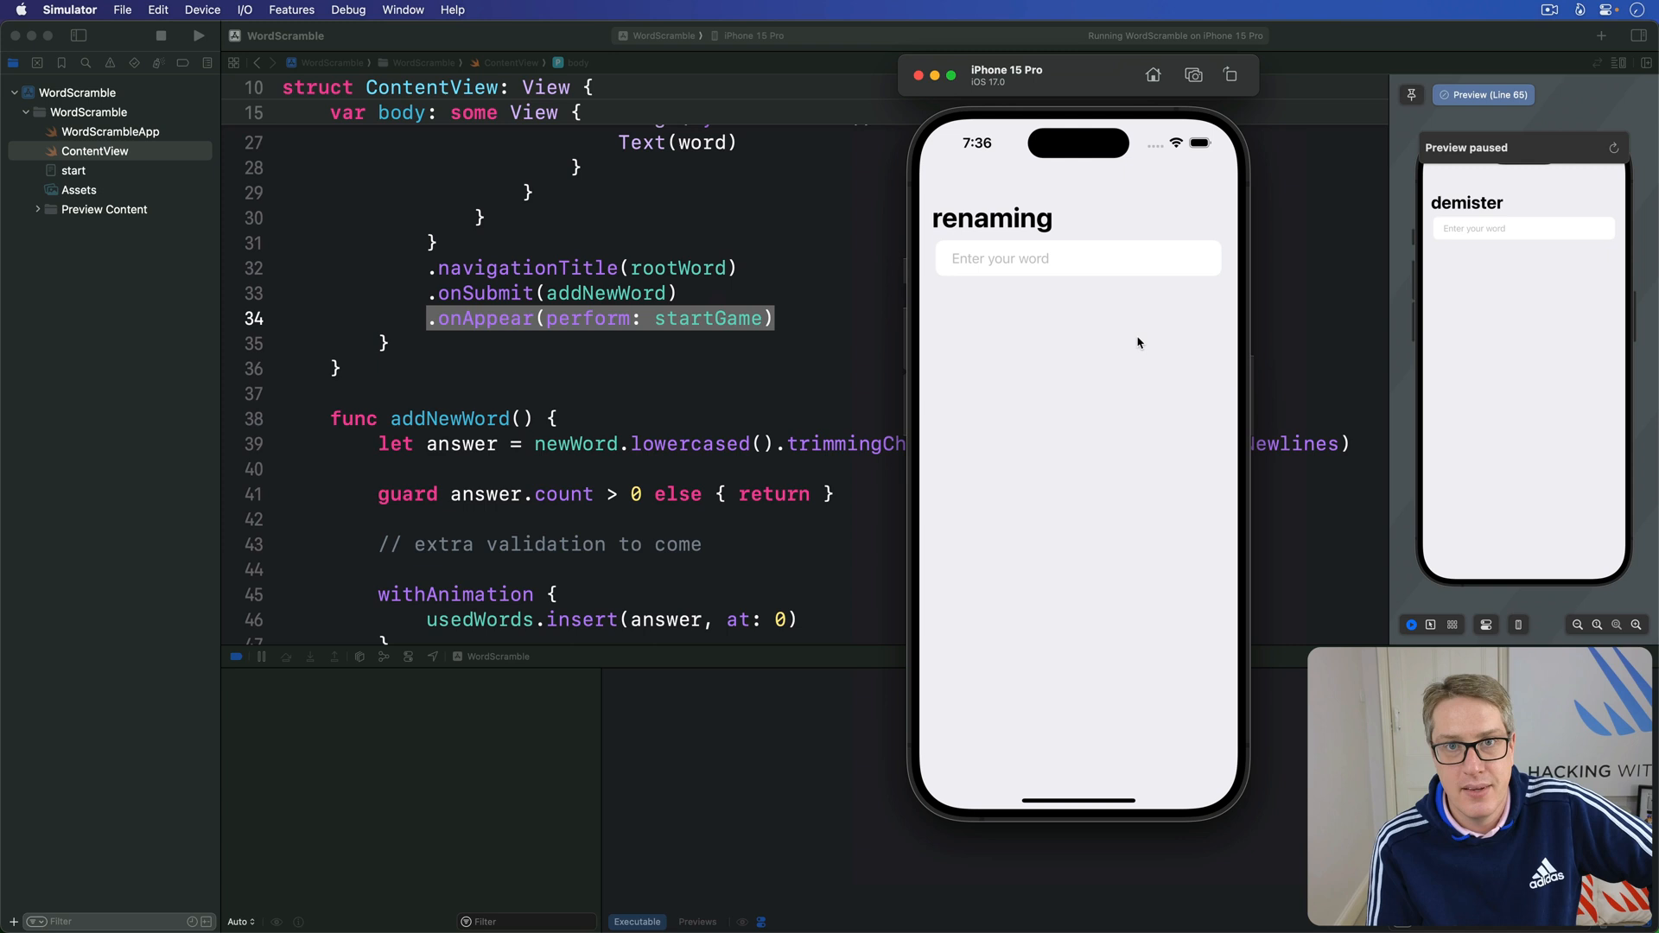
{"action": "mouse_move", "coordinate": [1139, 331]}
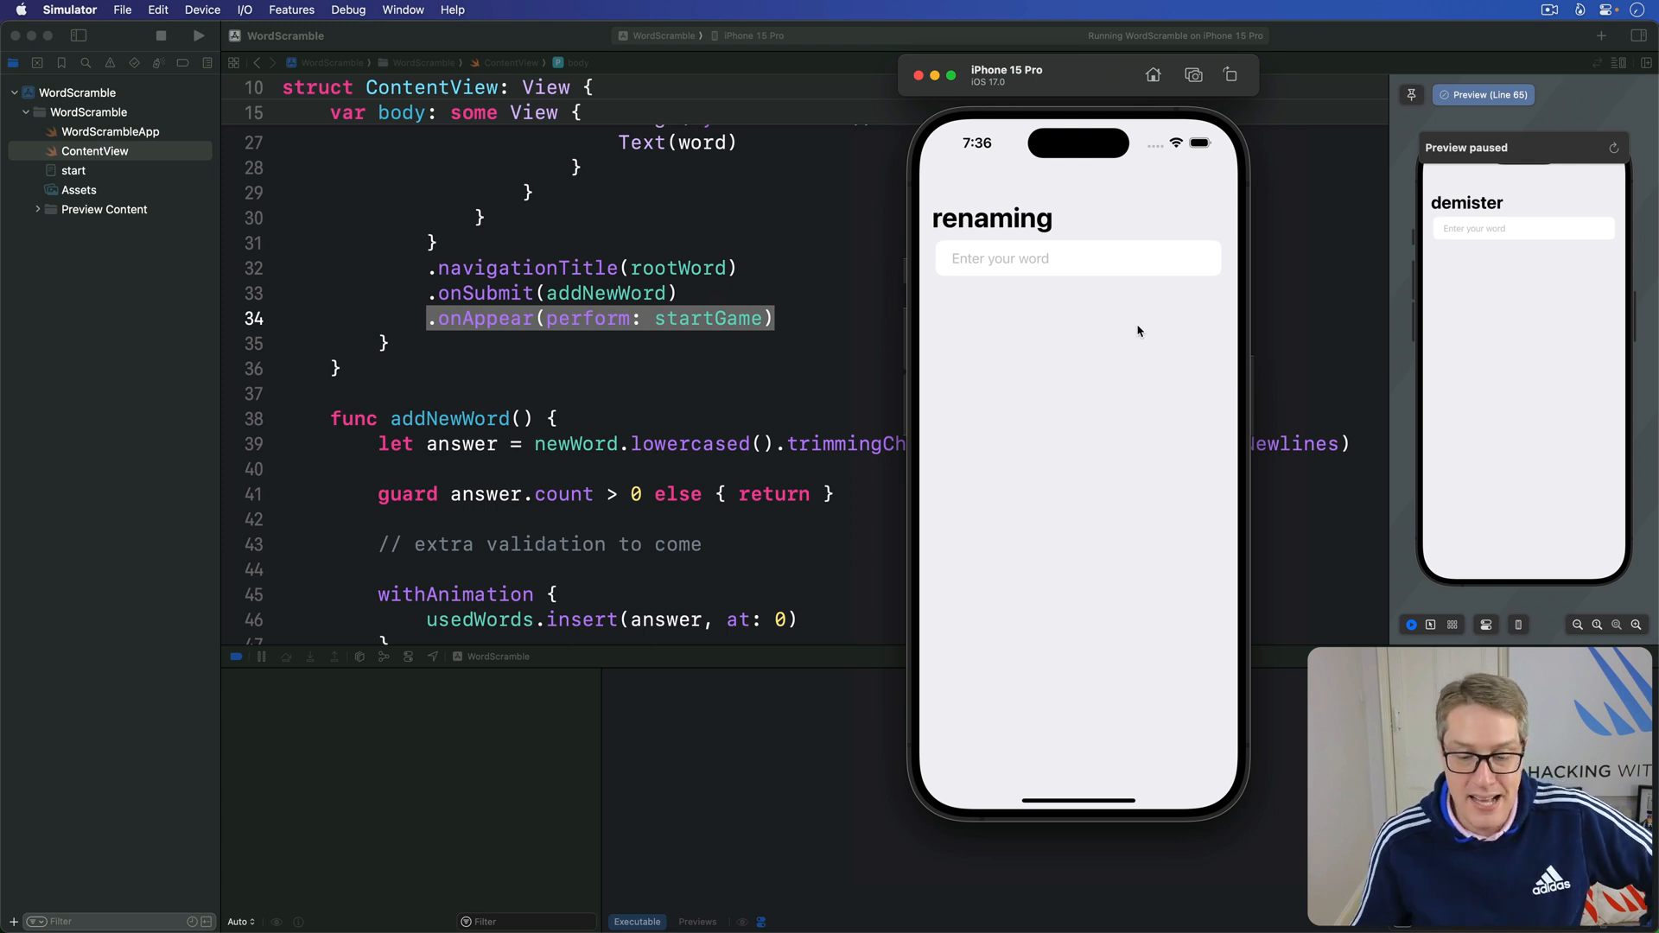